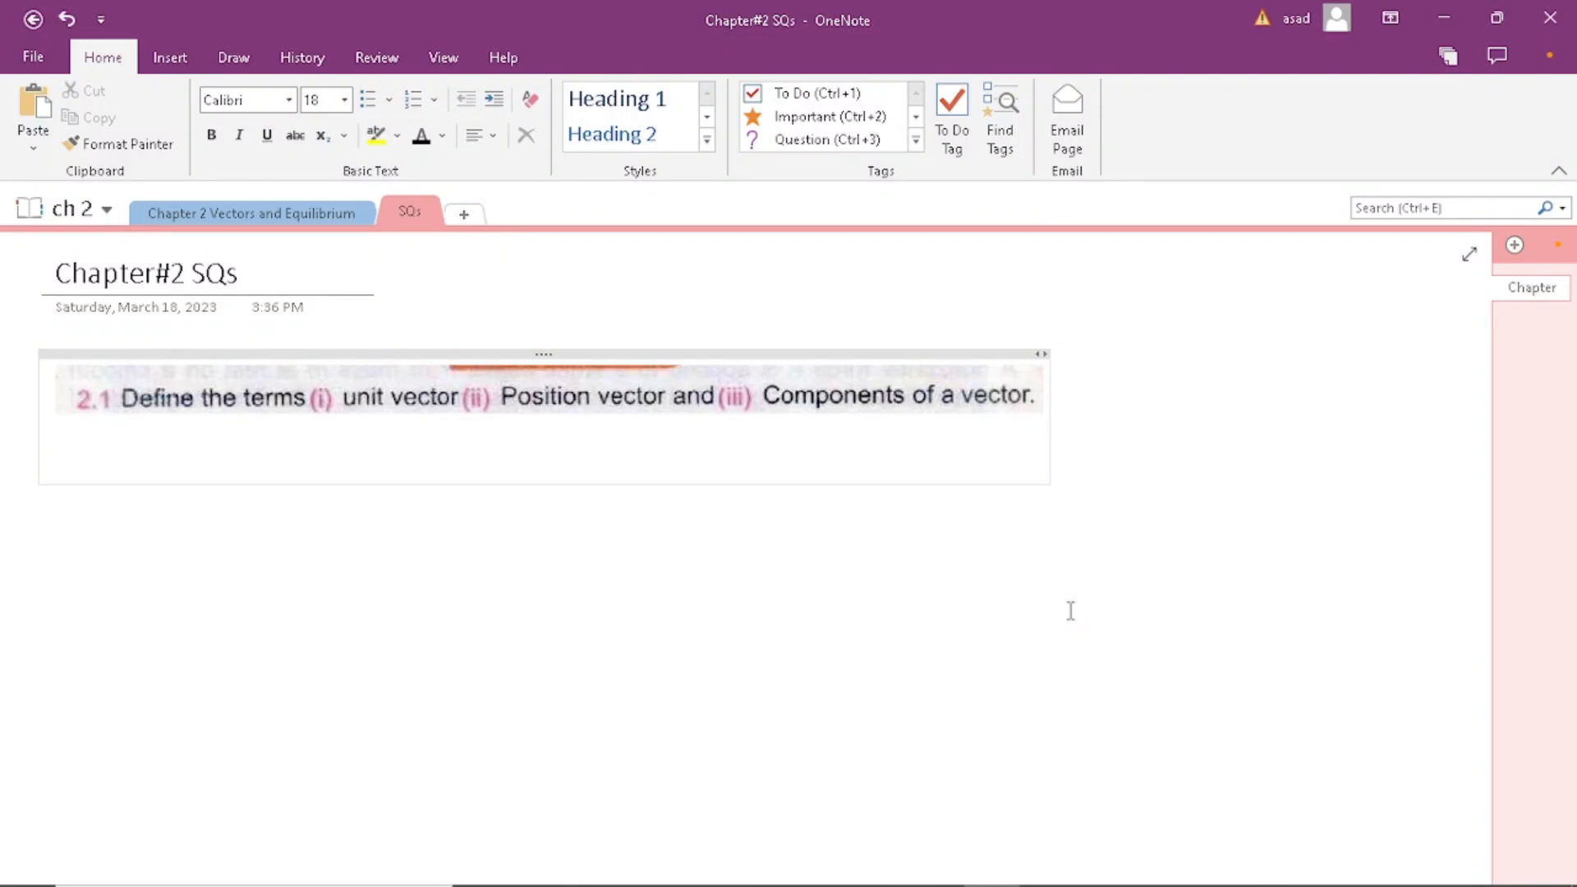
mouse_move(1095, 539)
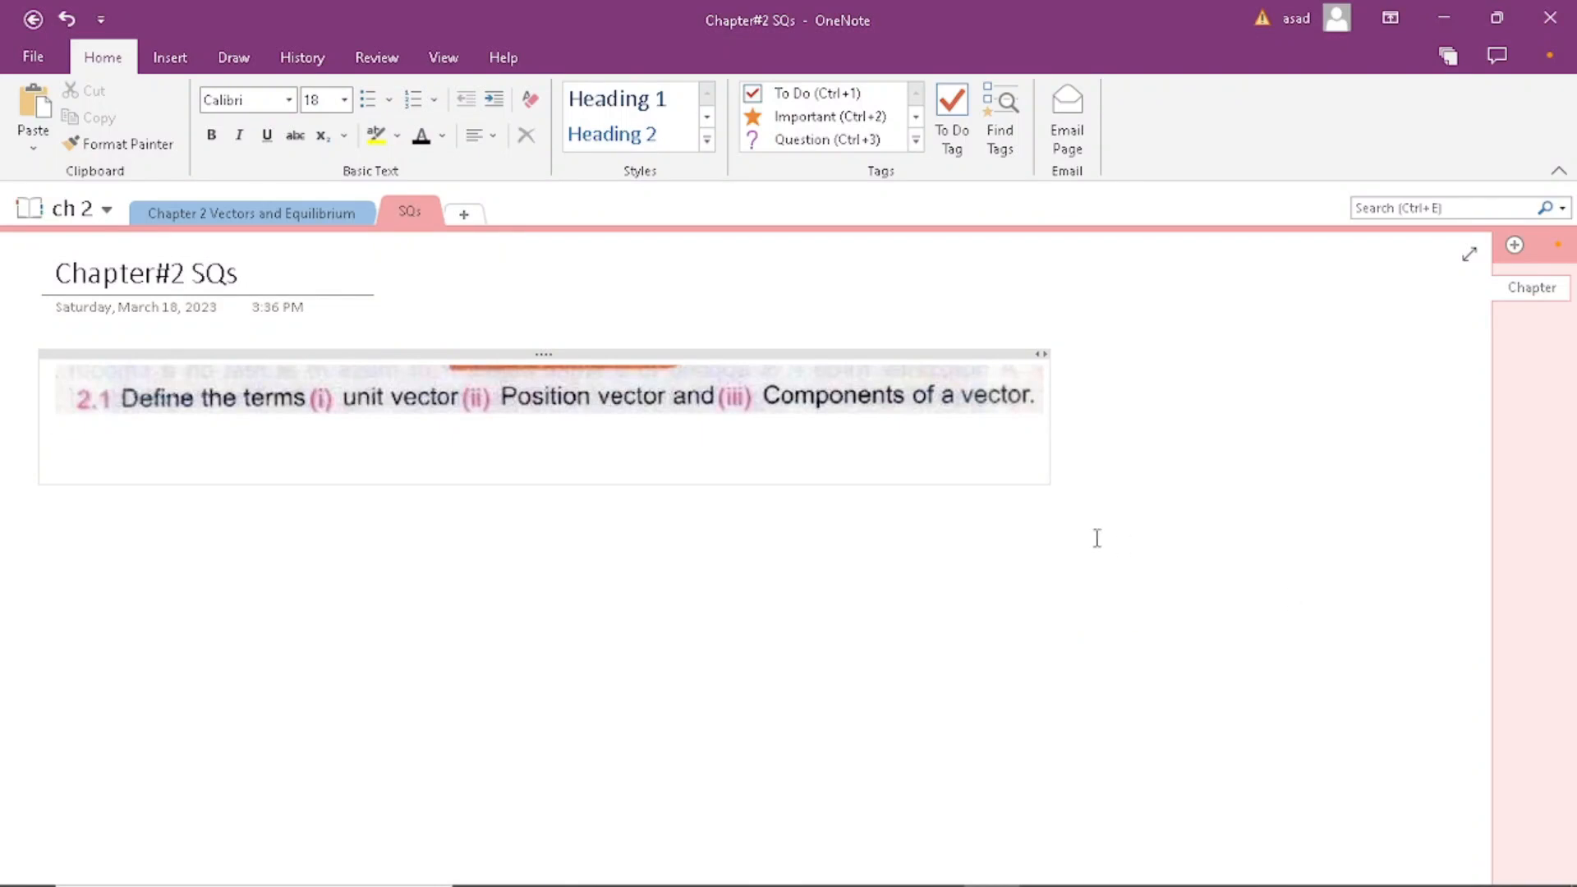
Write under the question: a vector with magnitude of one is called a unit vector, denoted by
left_click(58, 453)
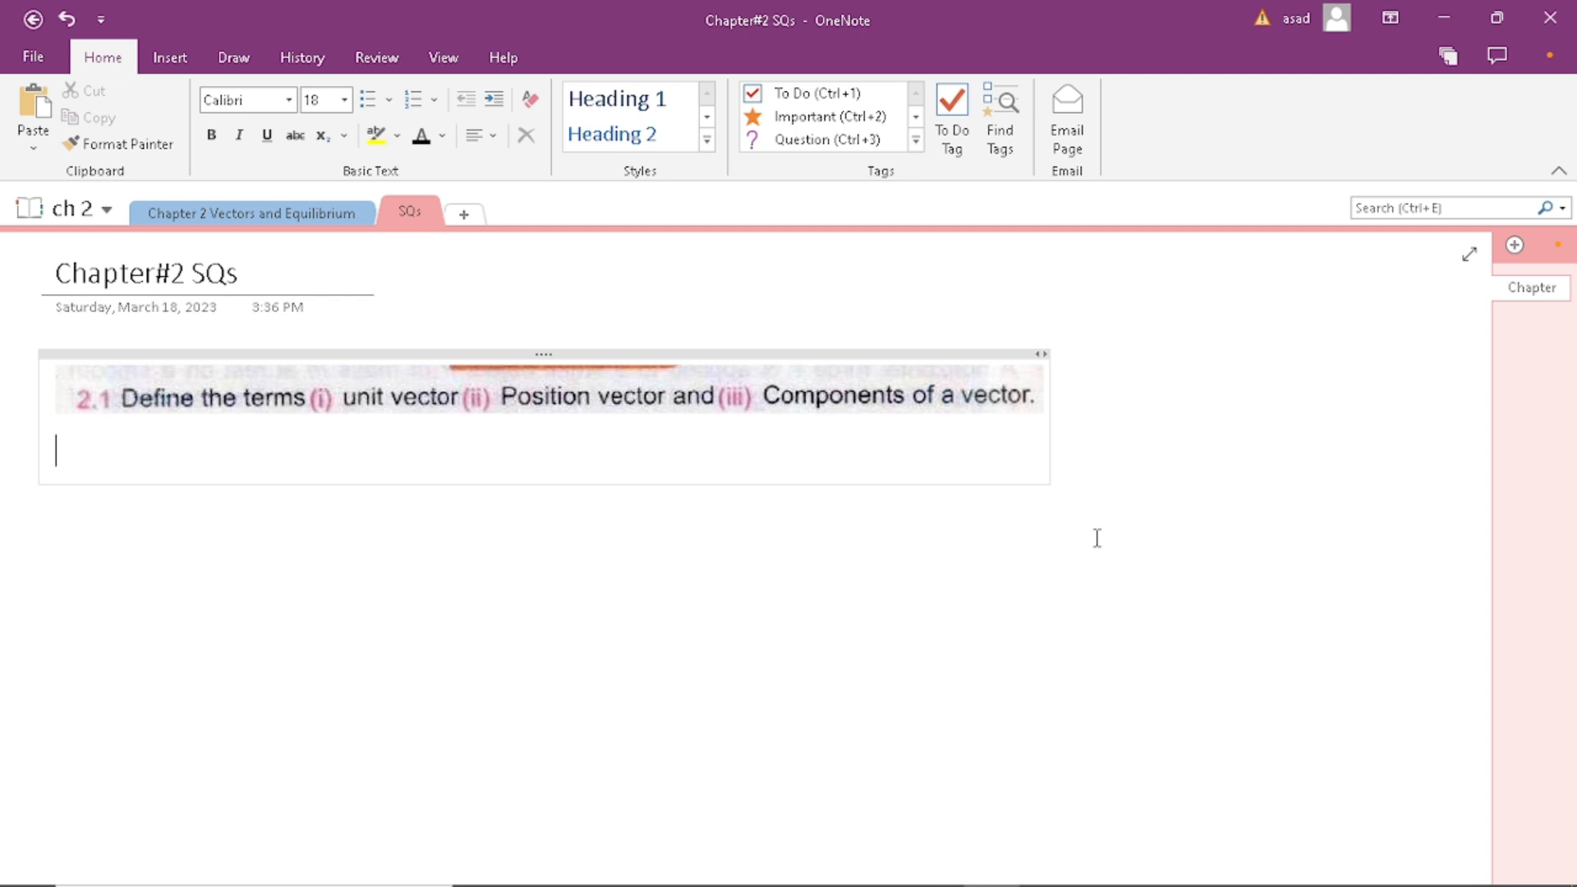
type("i-")
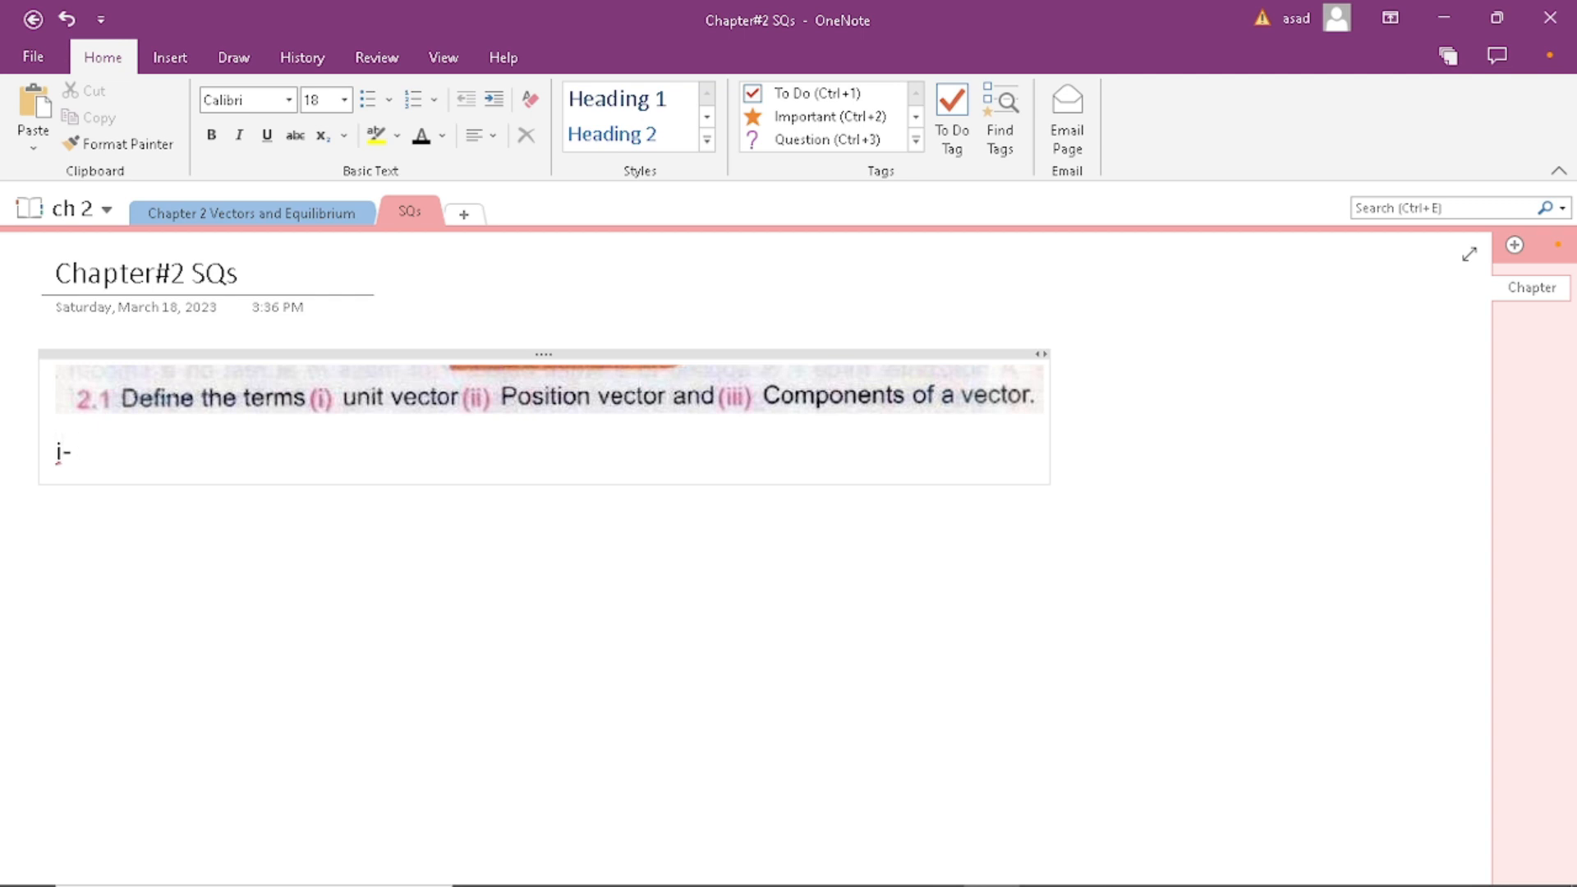
type("A vector with")
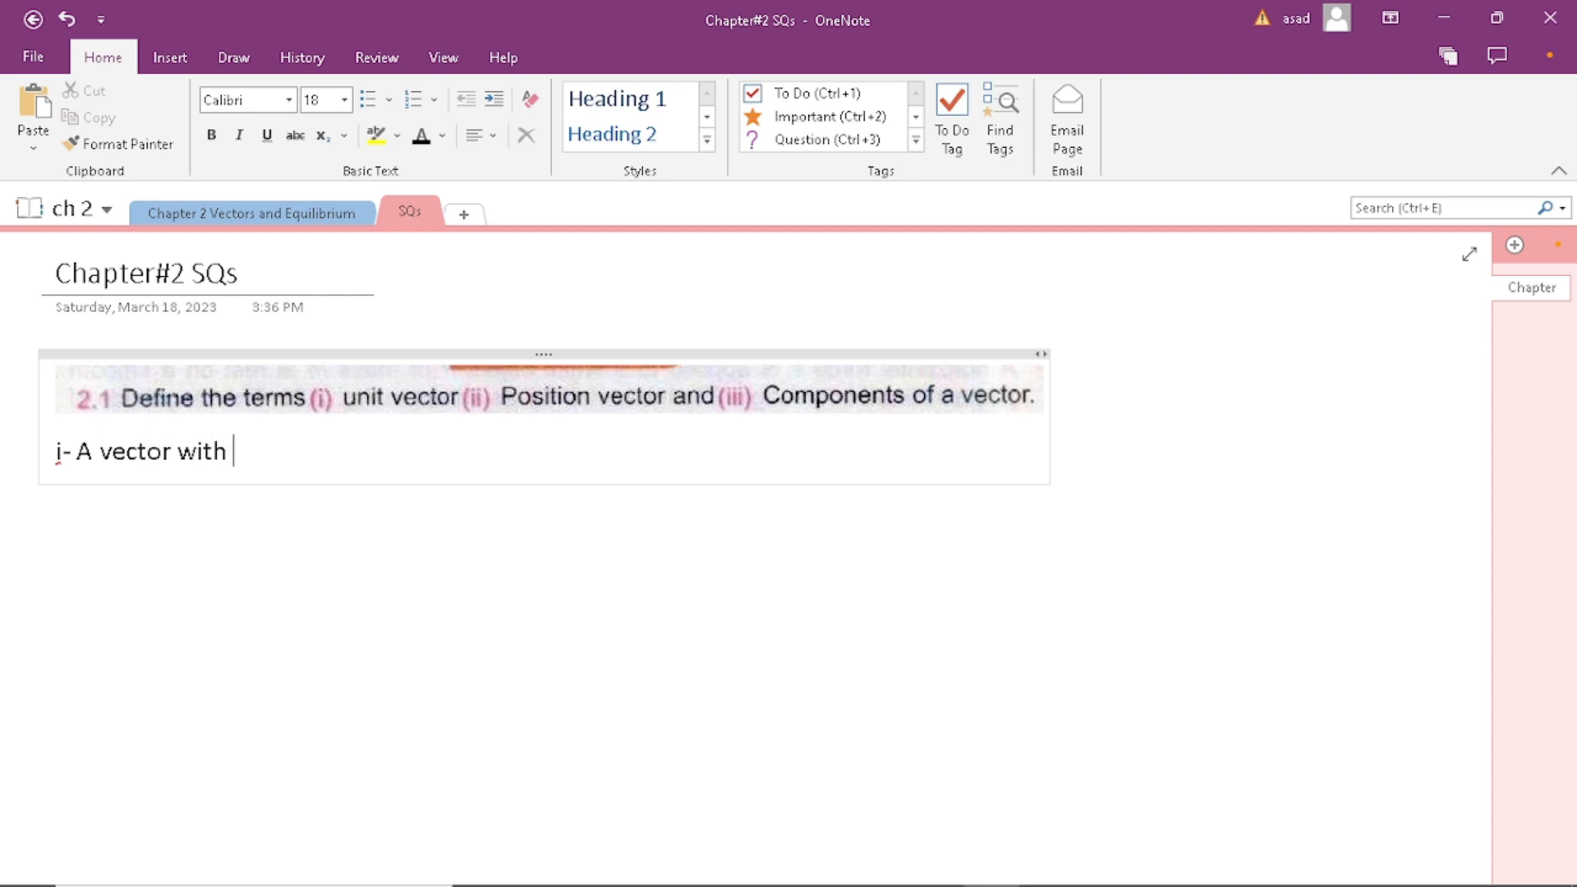
type("a magnitud")
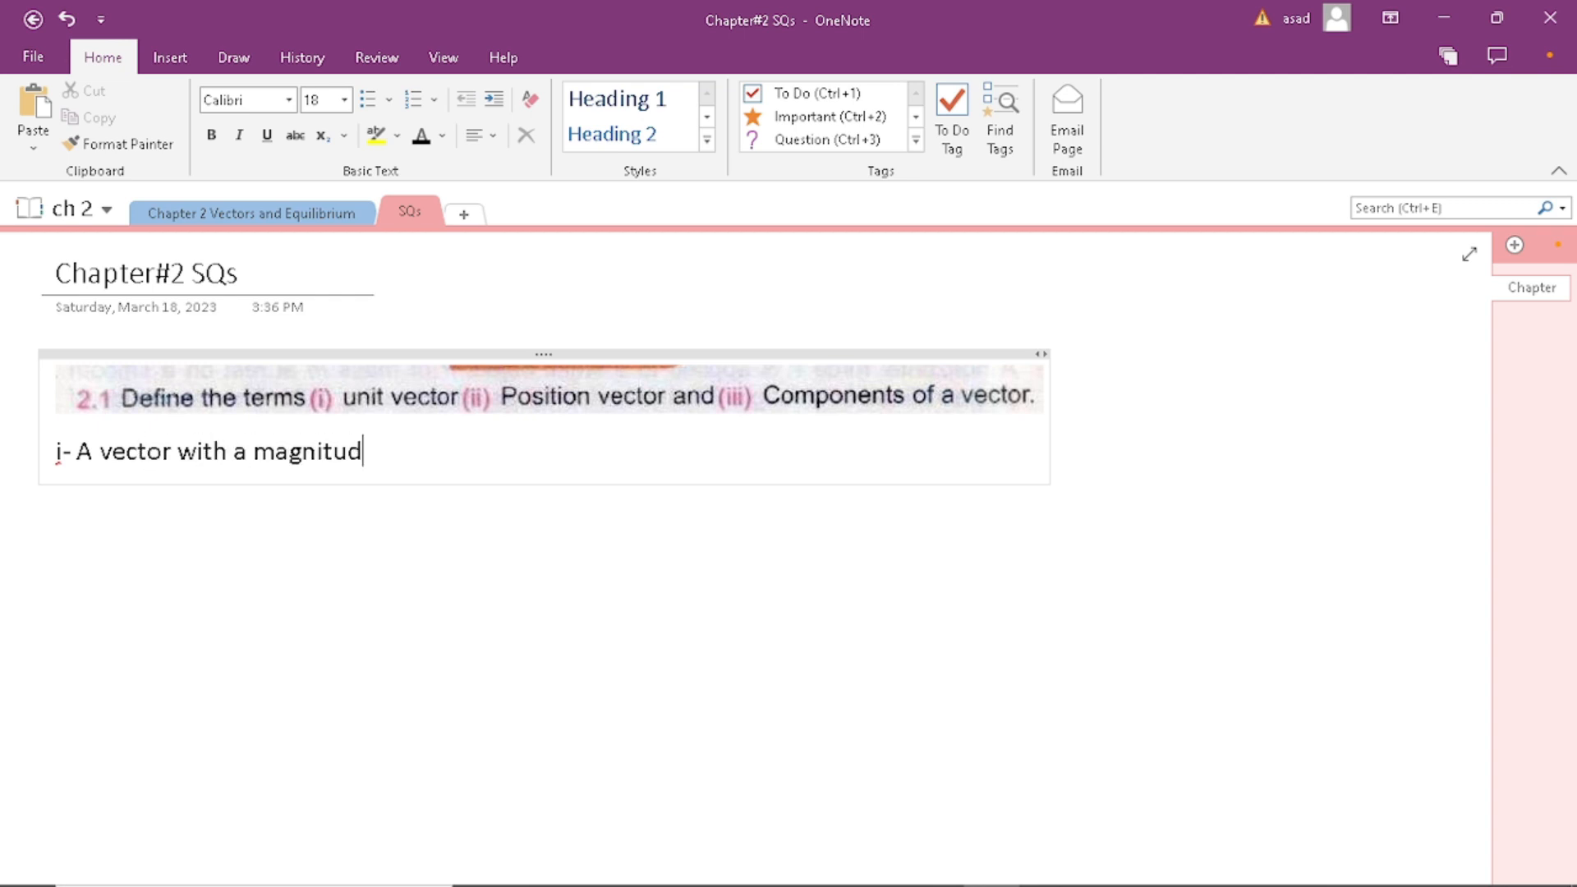
type("e of o")
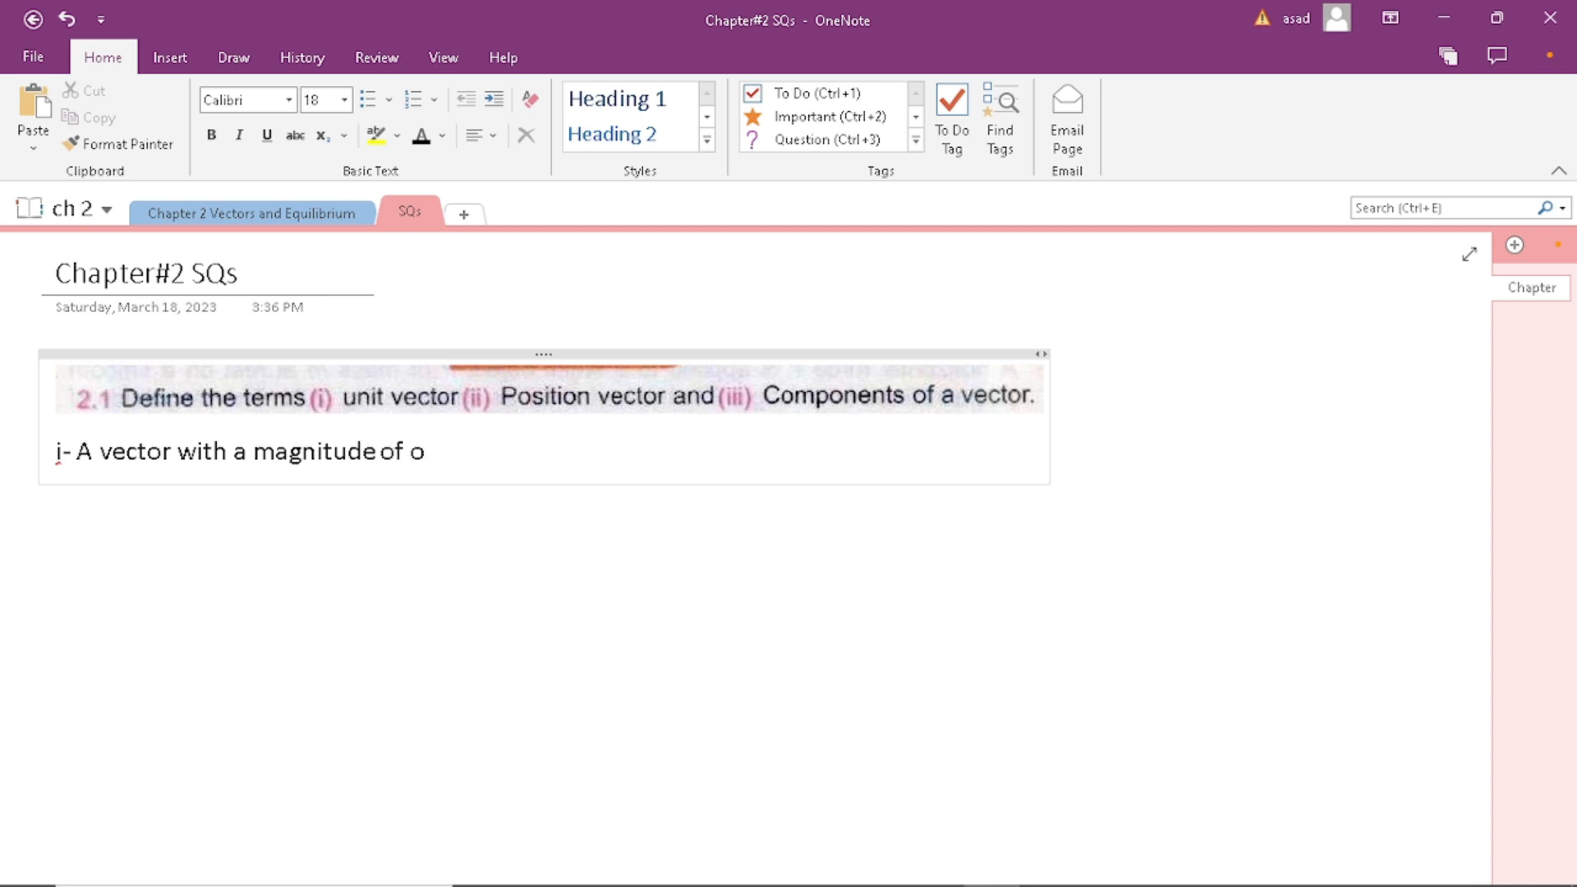
type("ne is call")
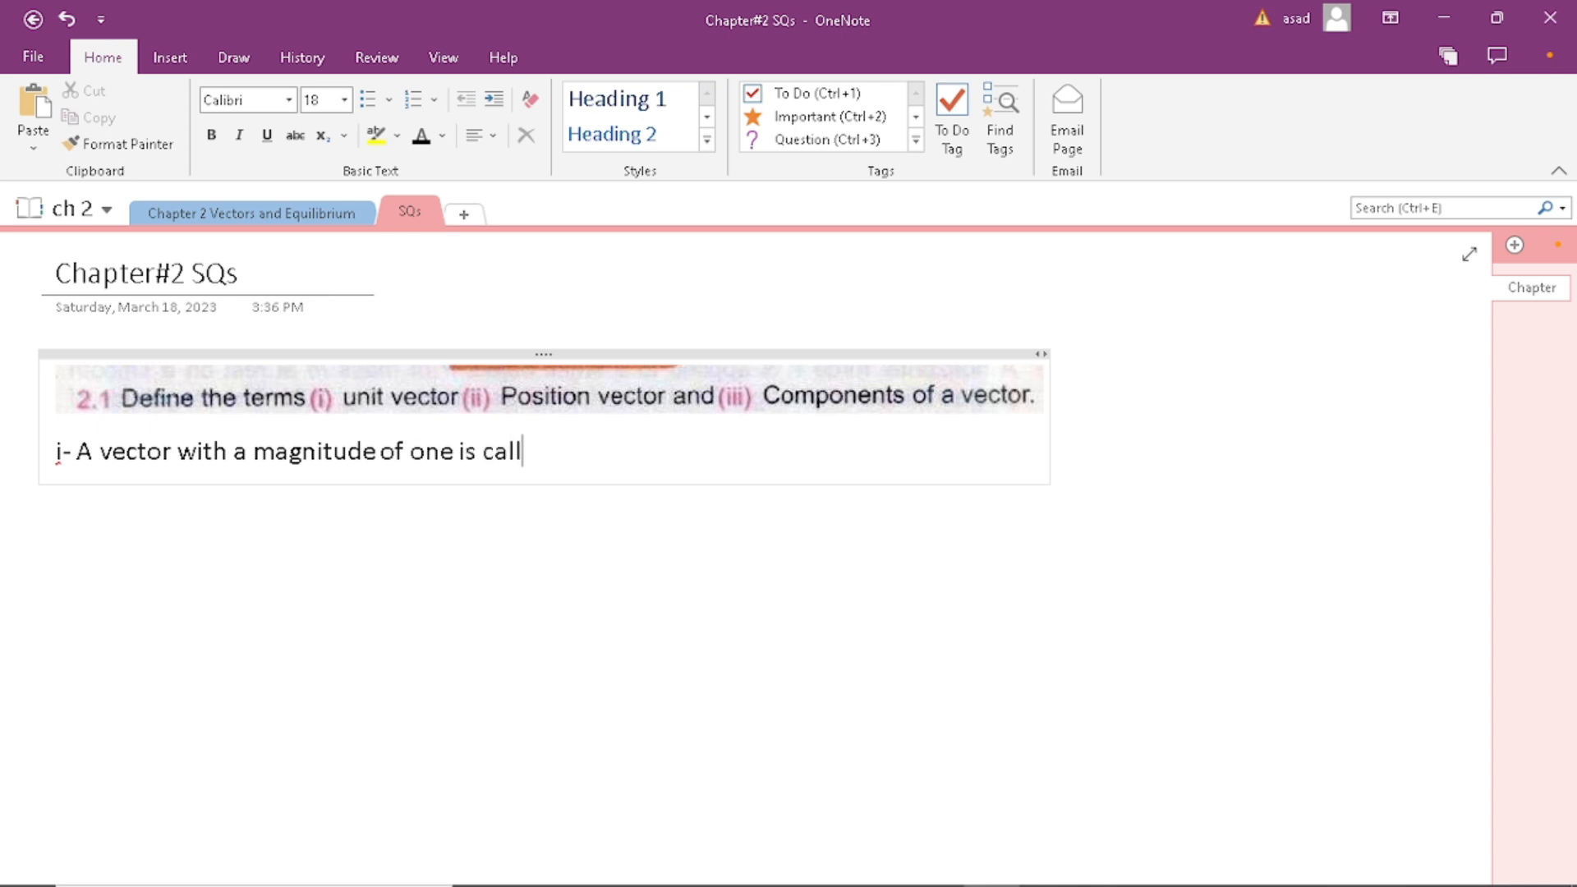
type("ed as uni")
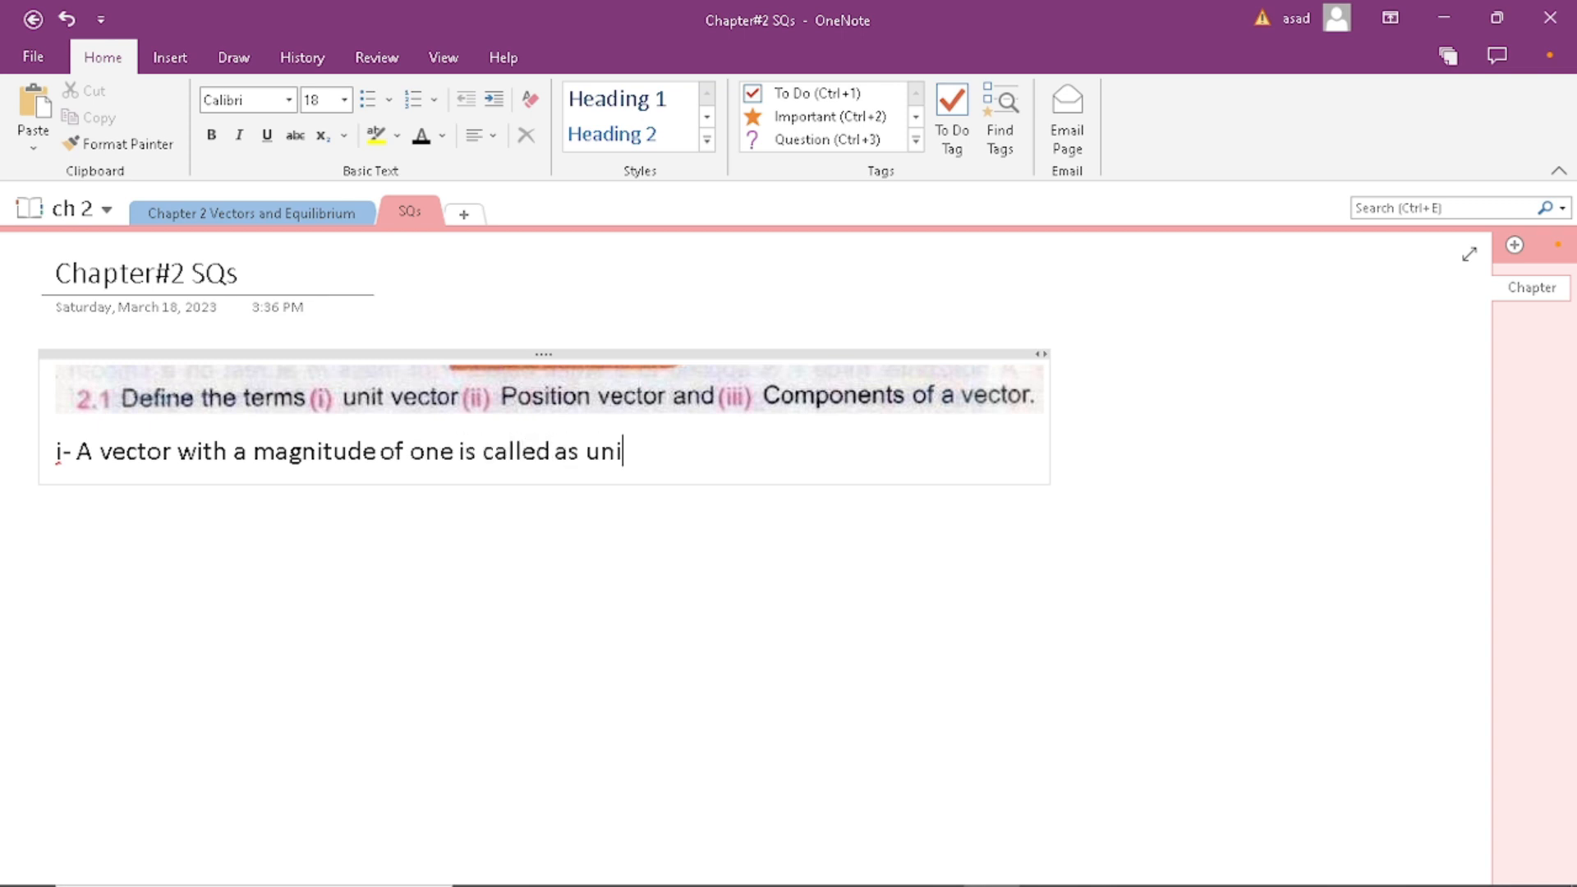
type("t vector")
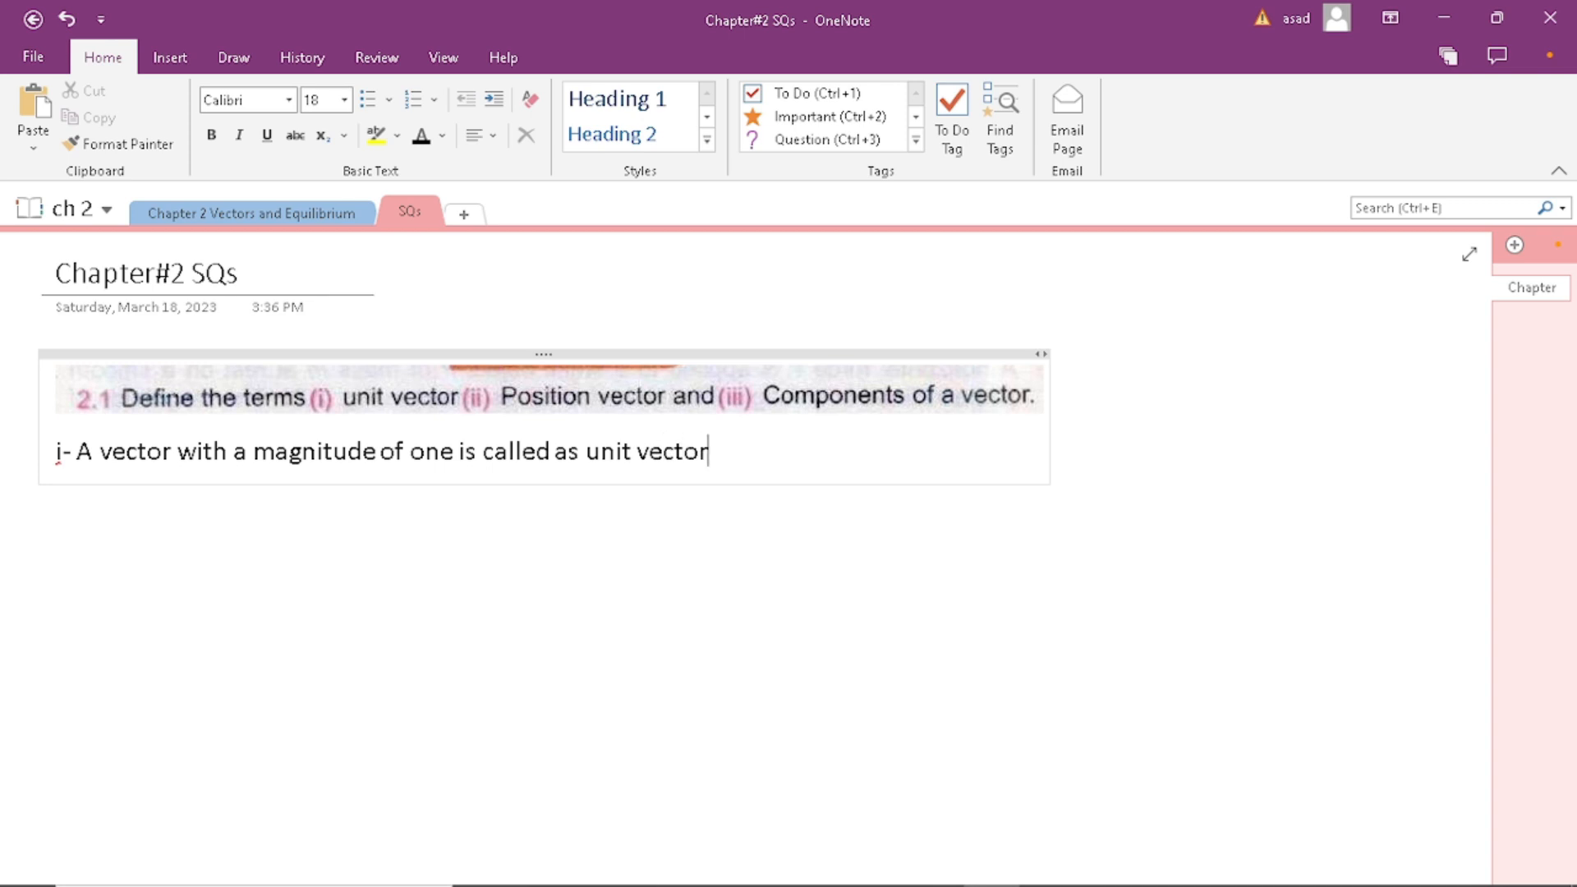
mouse_move(1209, 553)
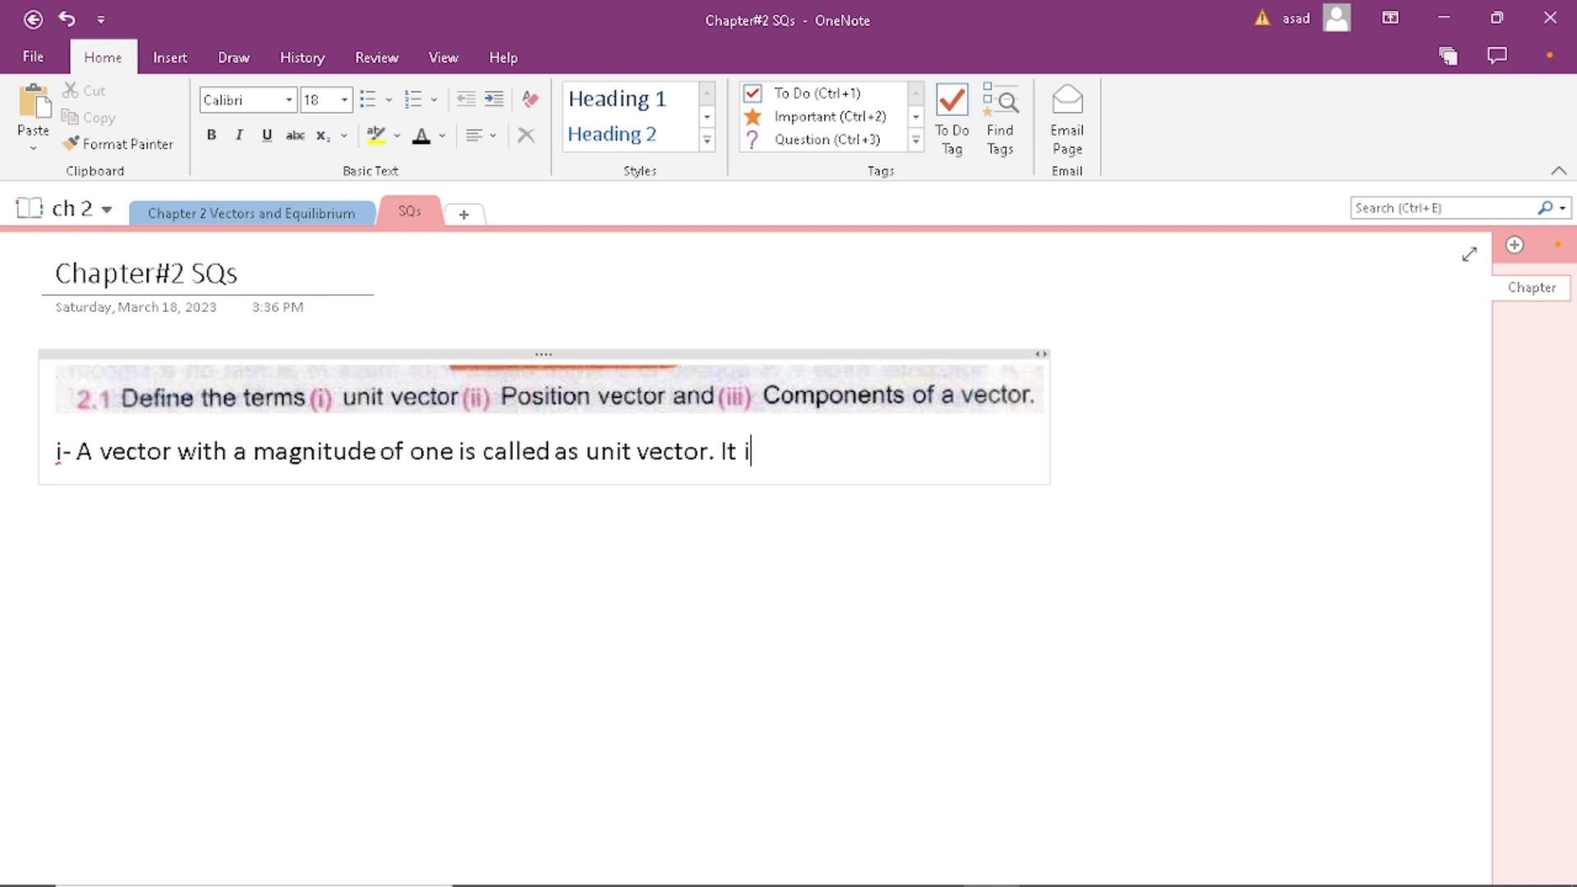
type("s denoted by")
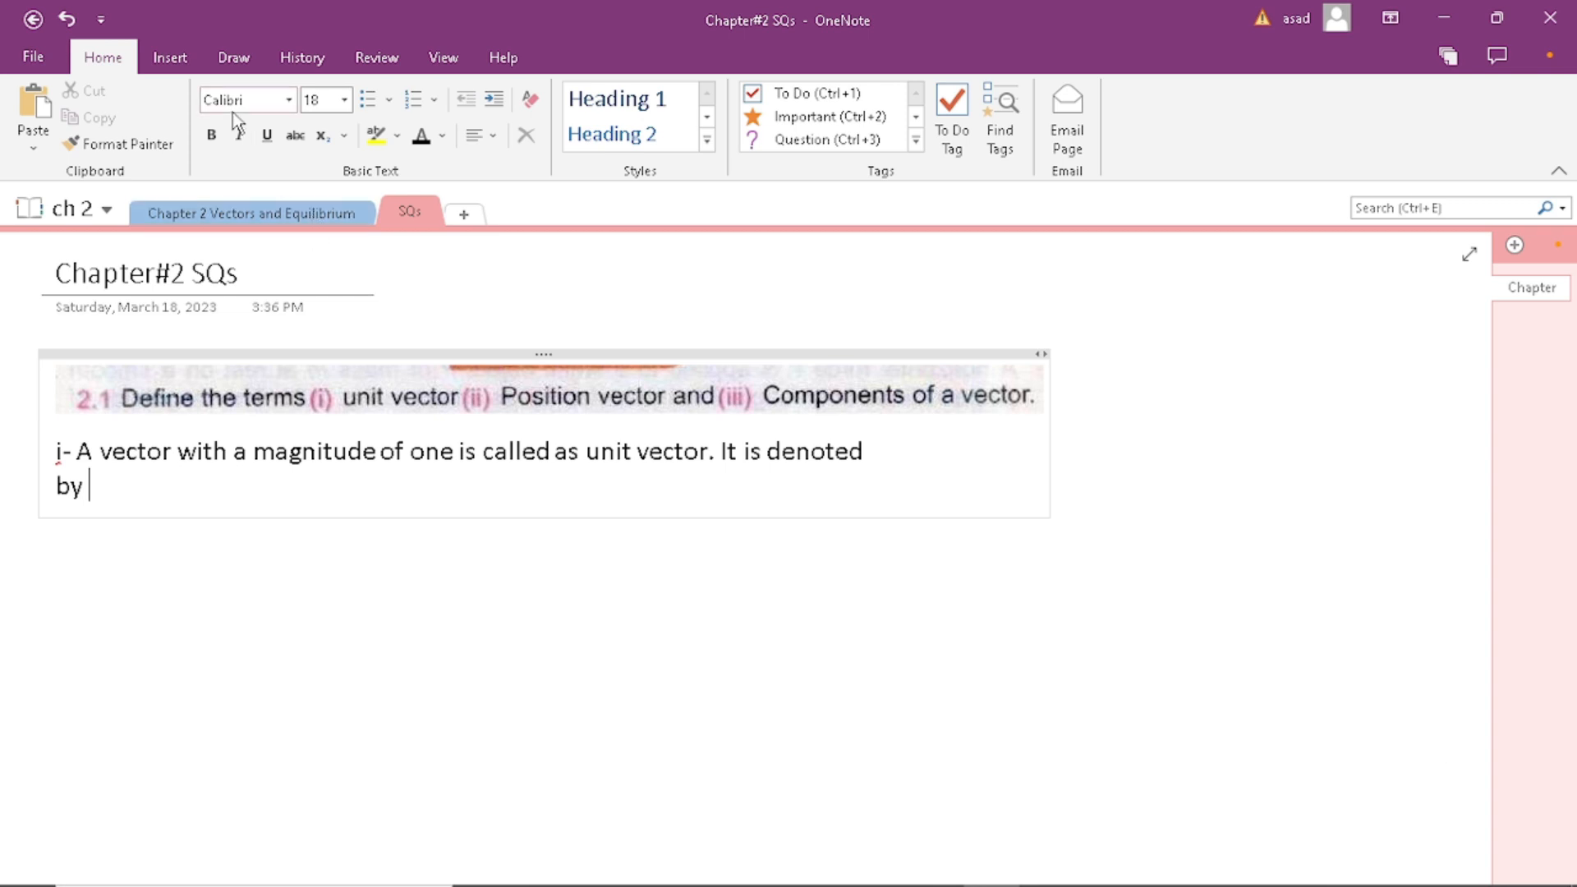
With the red pen, ink small marks after the word 'by' on the definition line
left_click(231, 57)
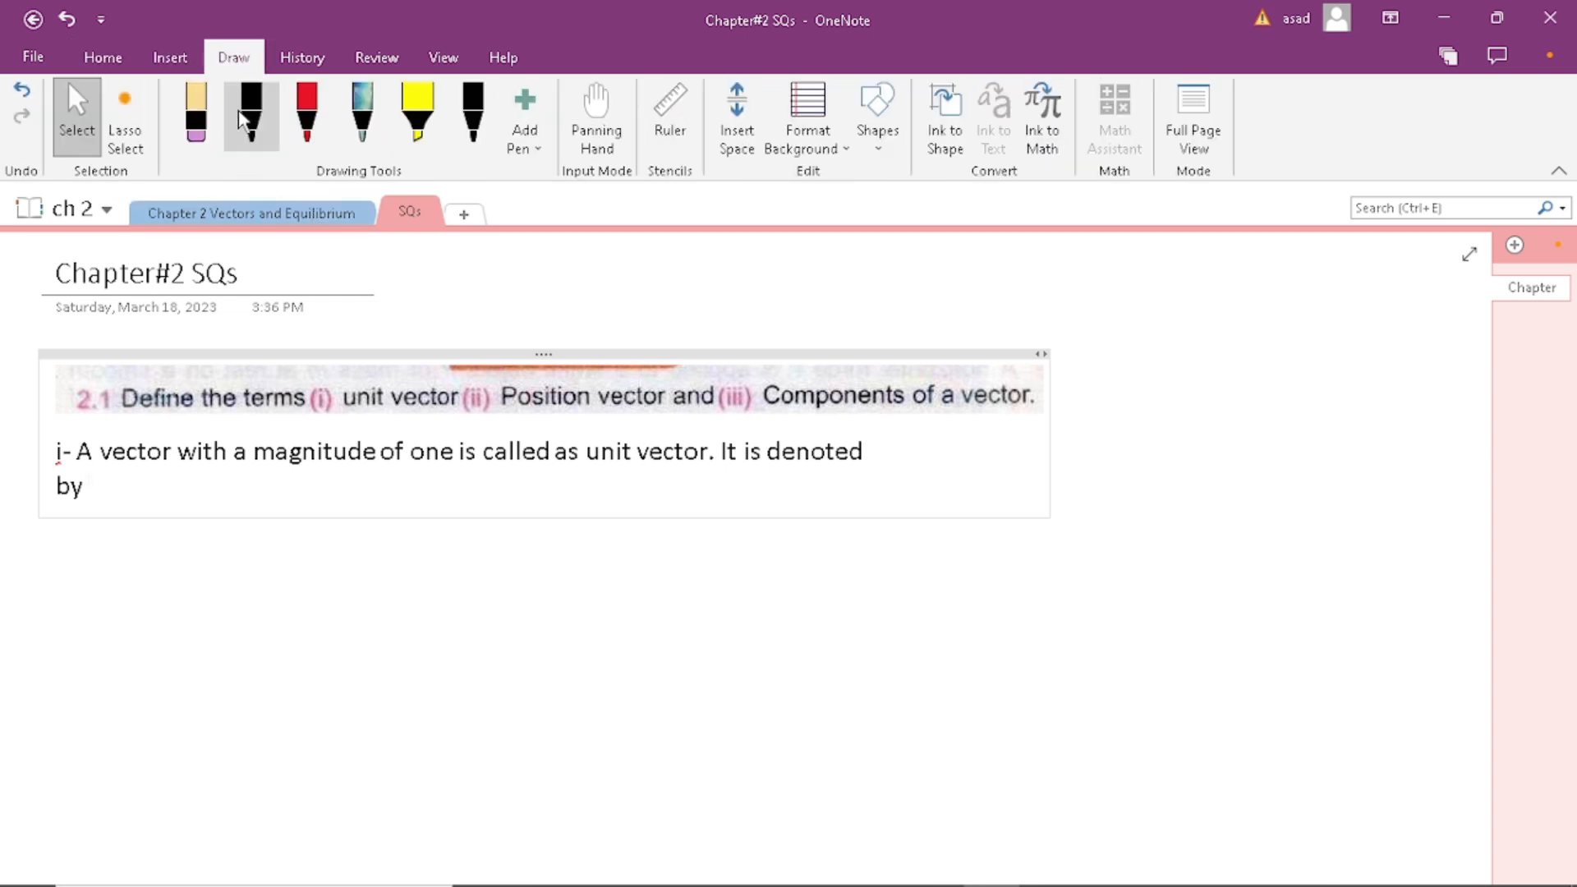
left_click(306, 114)
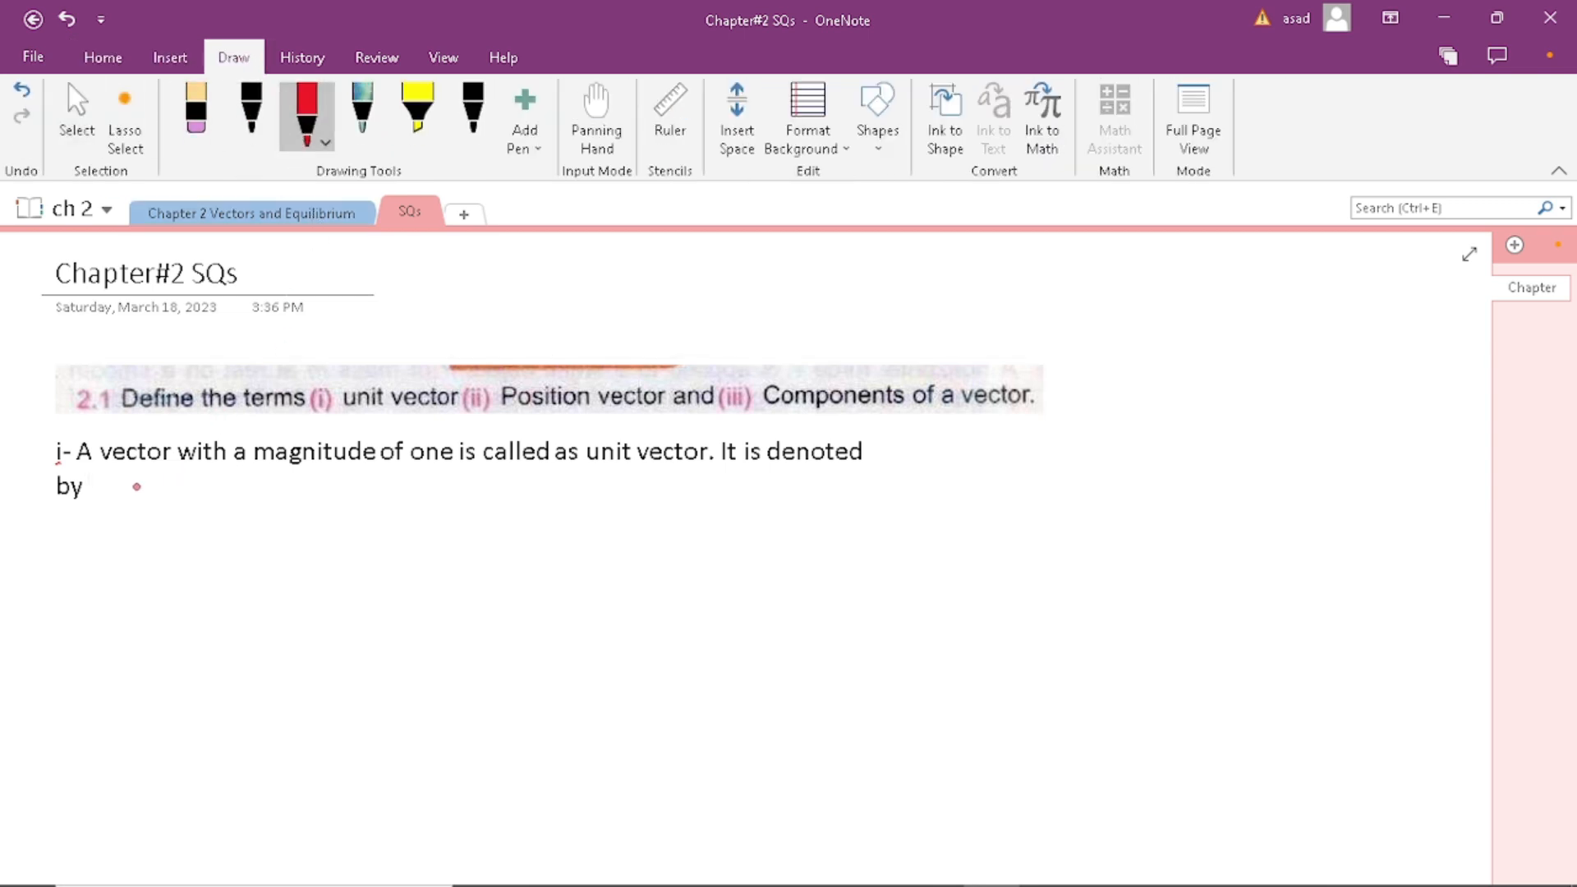
left_click_drag(131, 488, 186, 469)
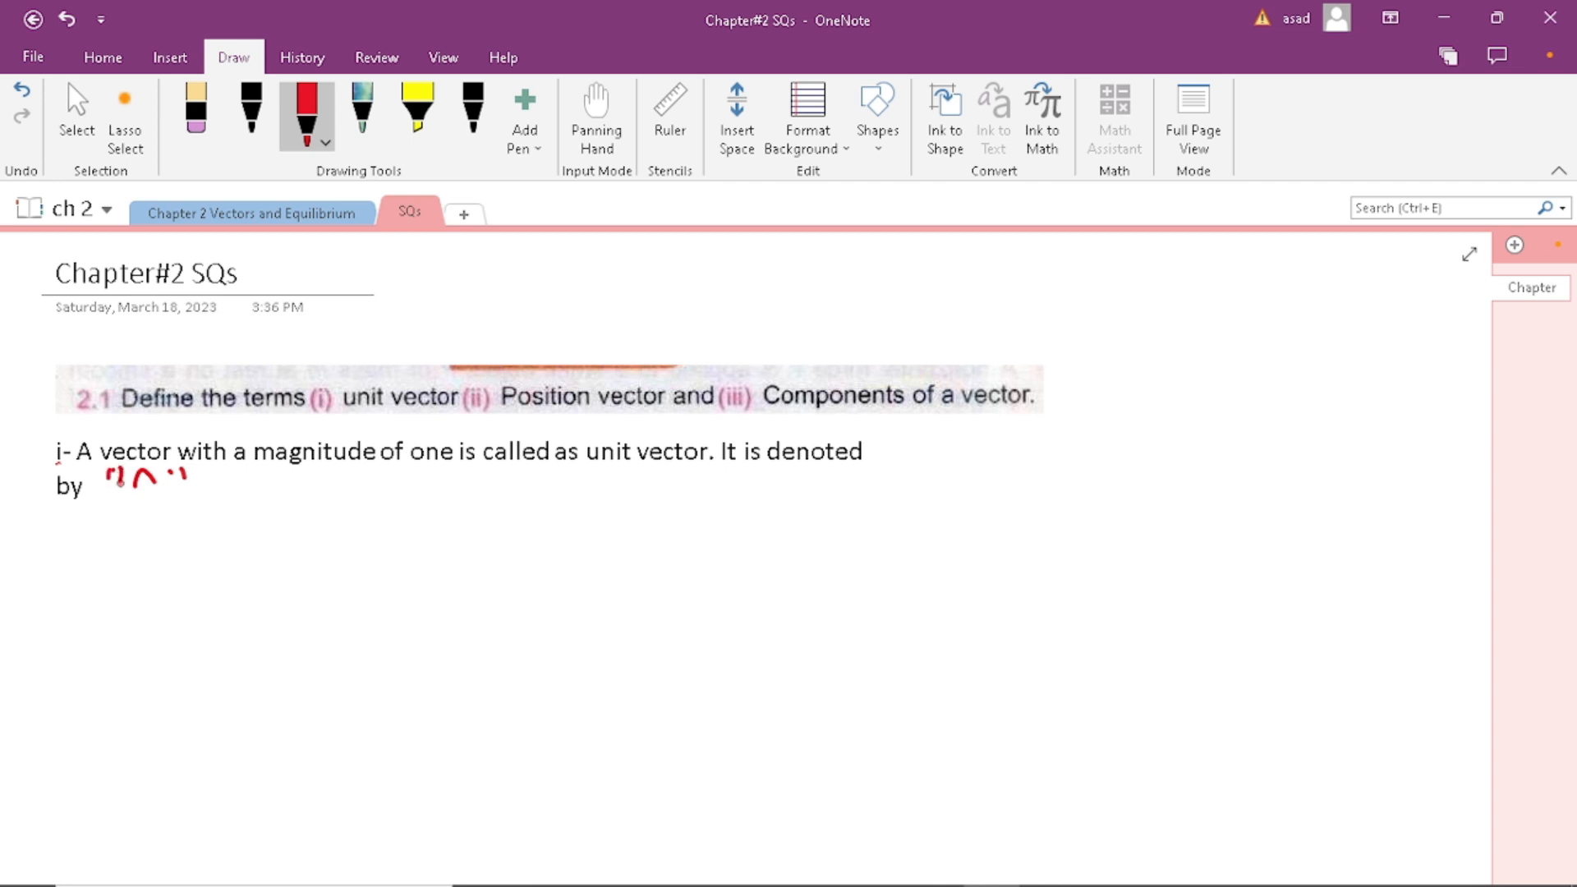
left_click(75, 115)
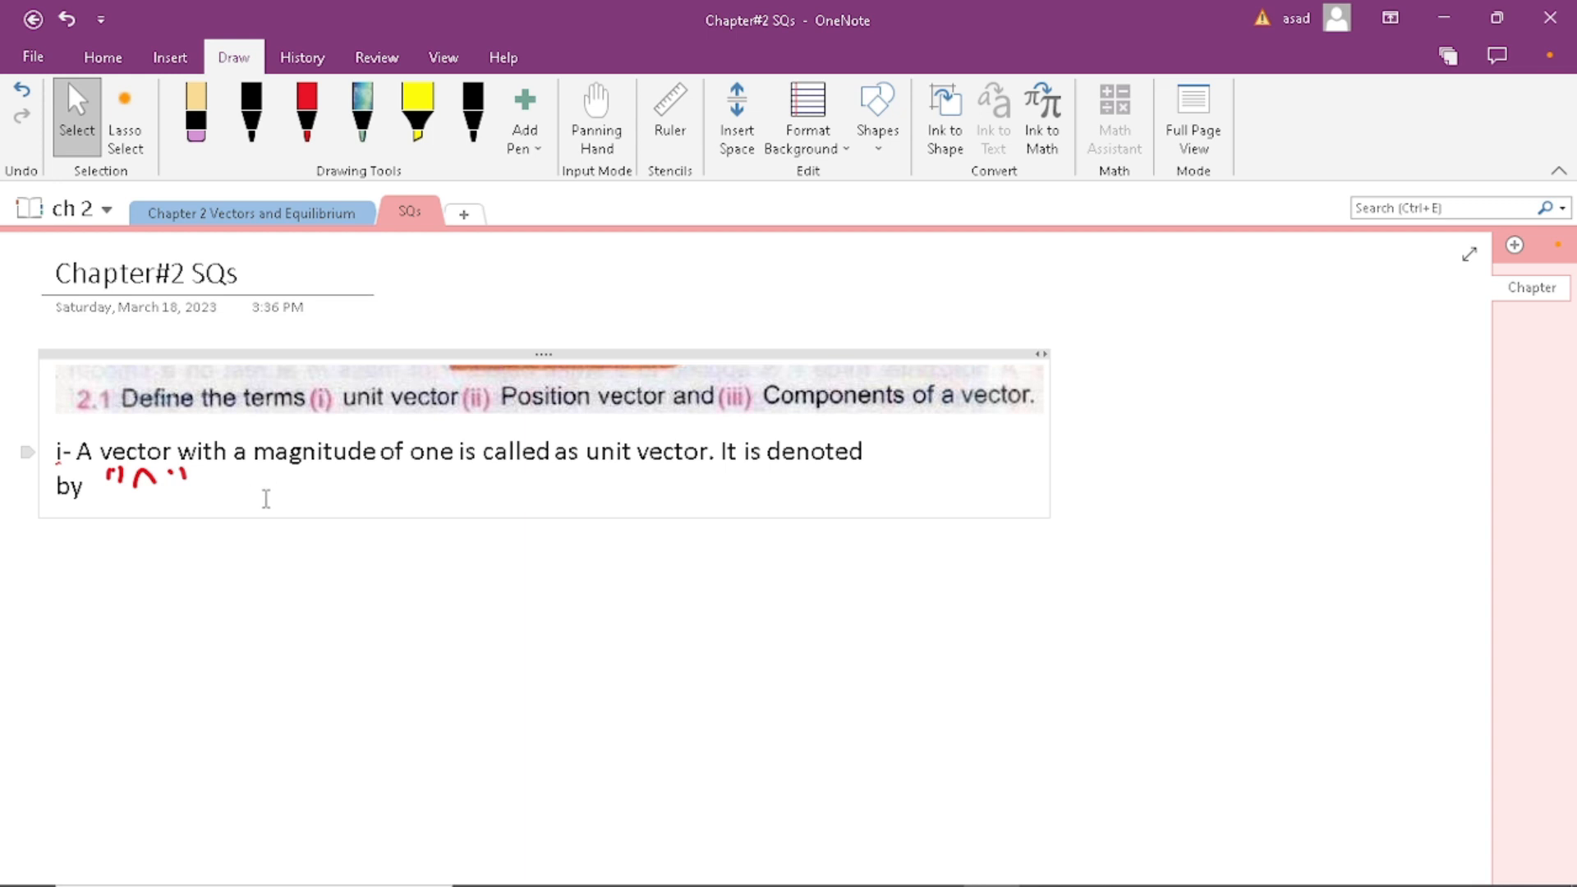
mouse_move(570, 481)
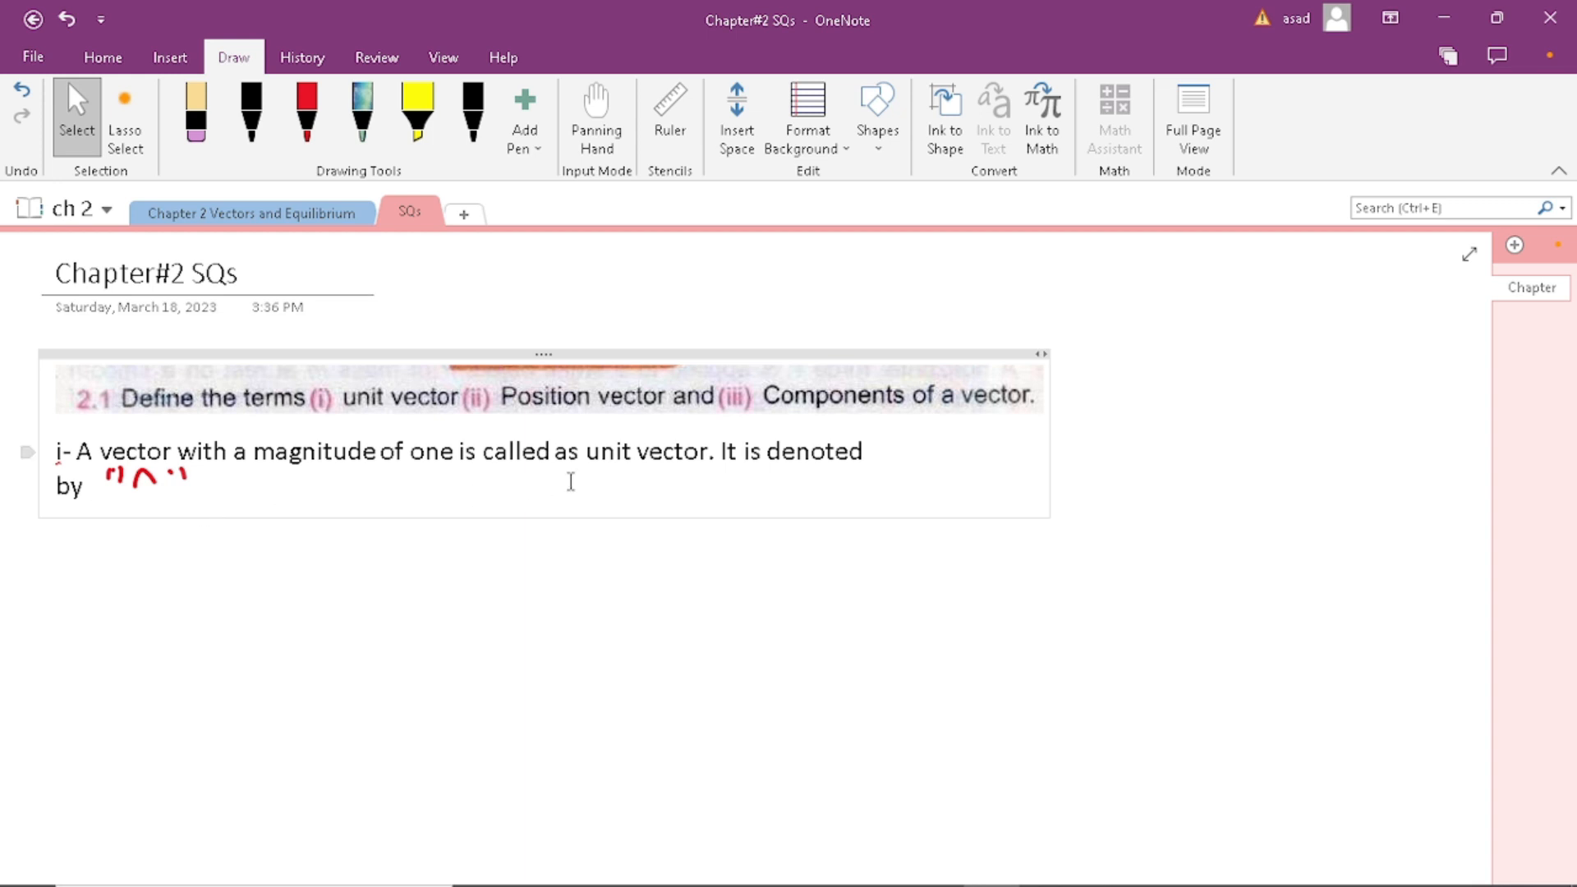
Ink a large red A with a hat mark below the typed definition
left_click(307, 110)
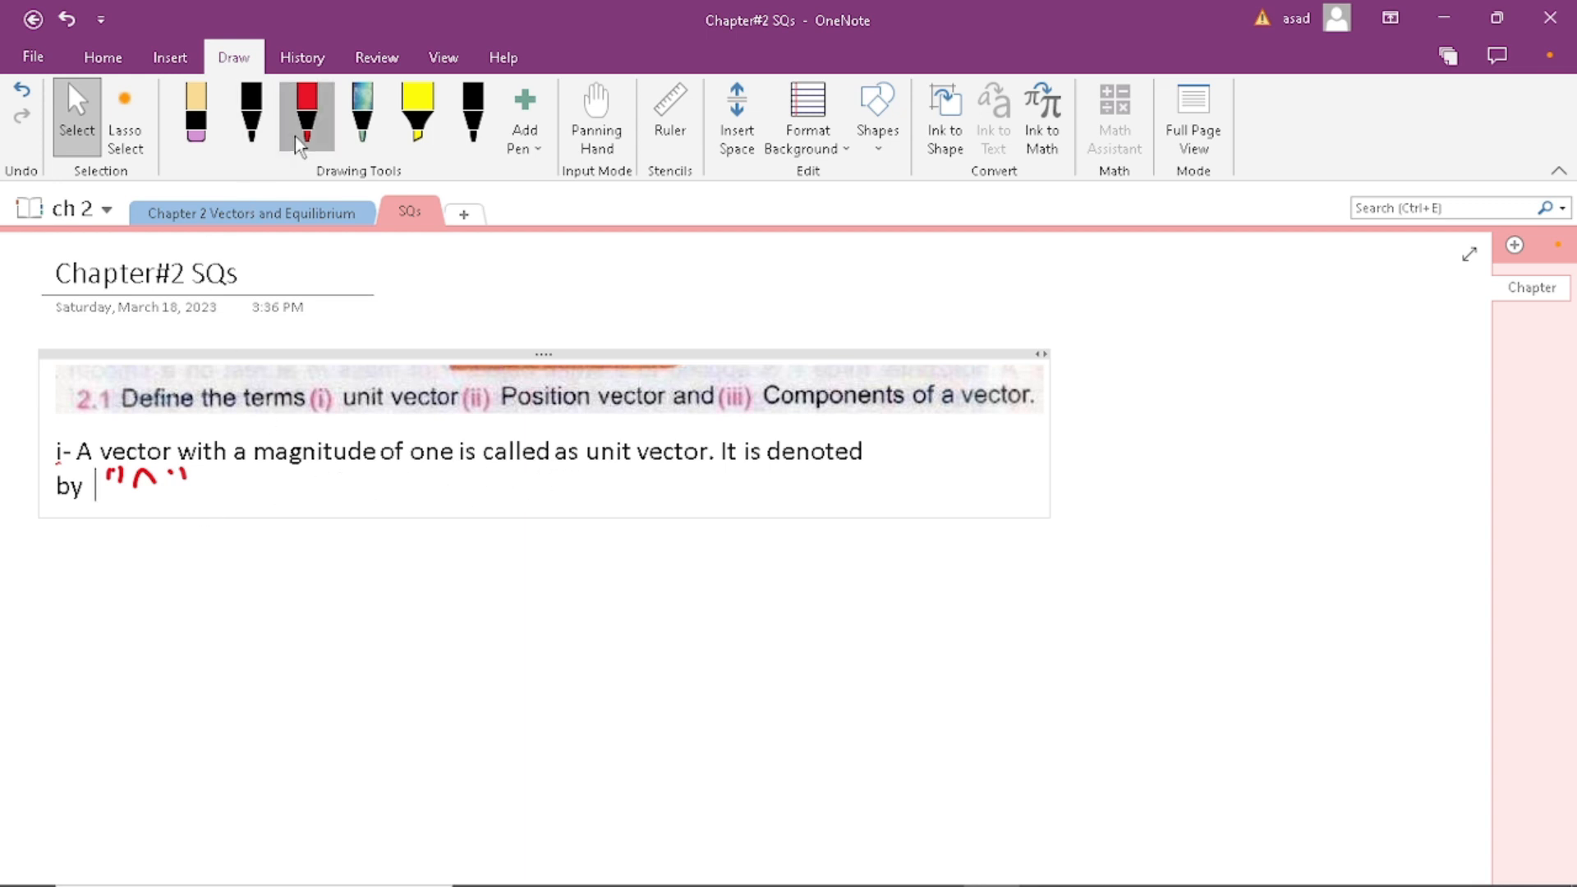
left_click(307, 110)
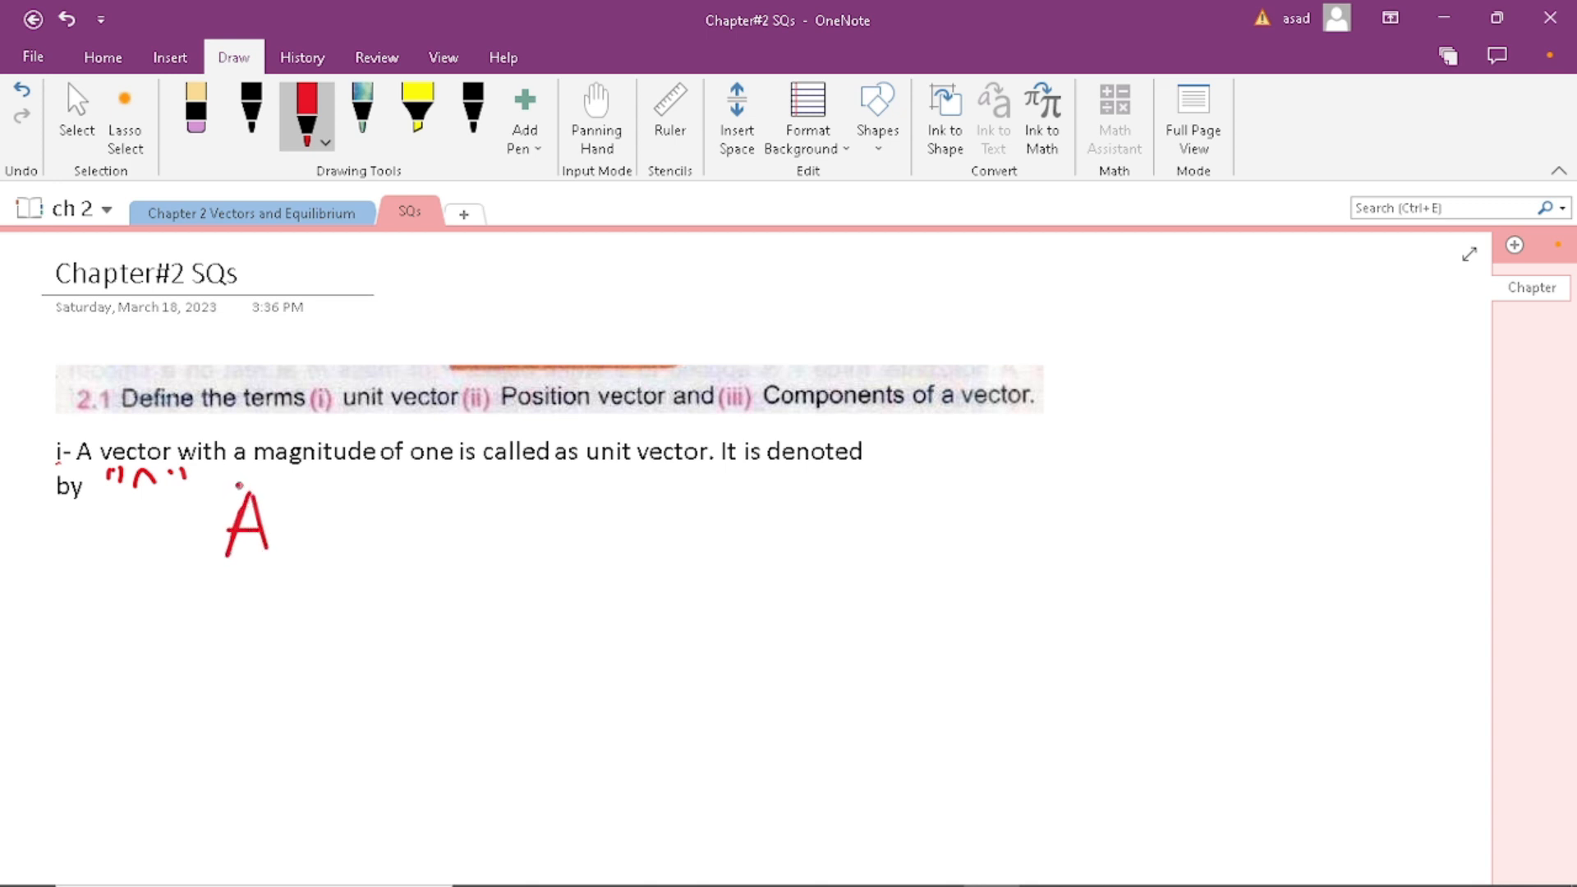
left_click_drag(235, 493, 268, 460)
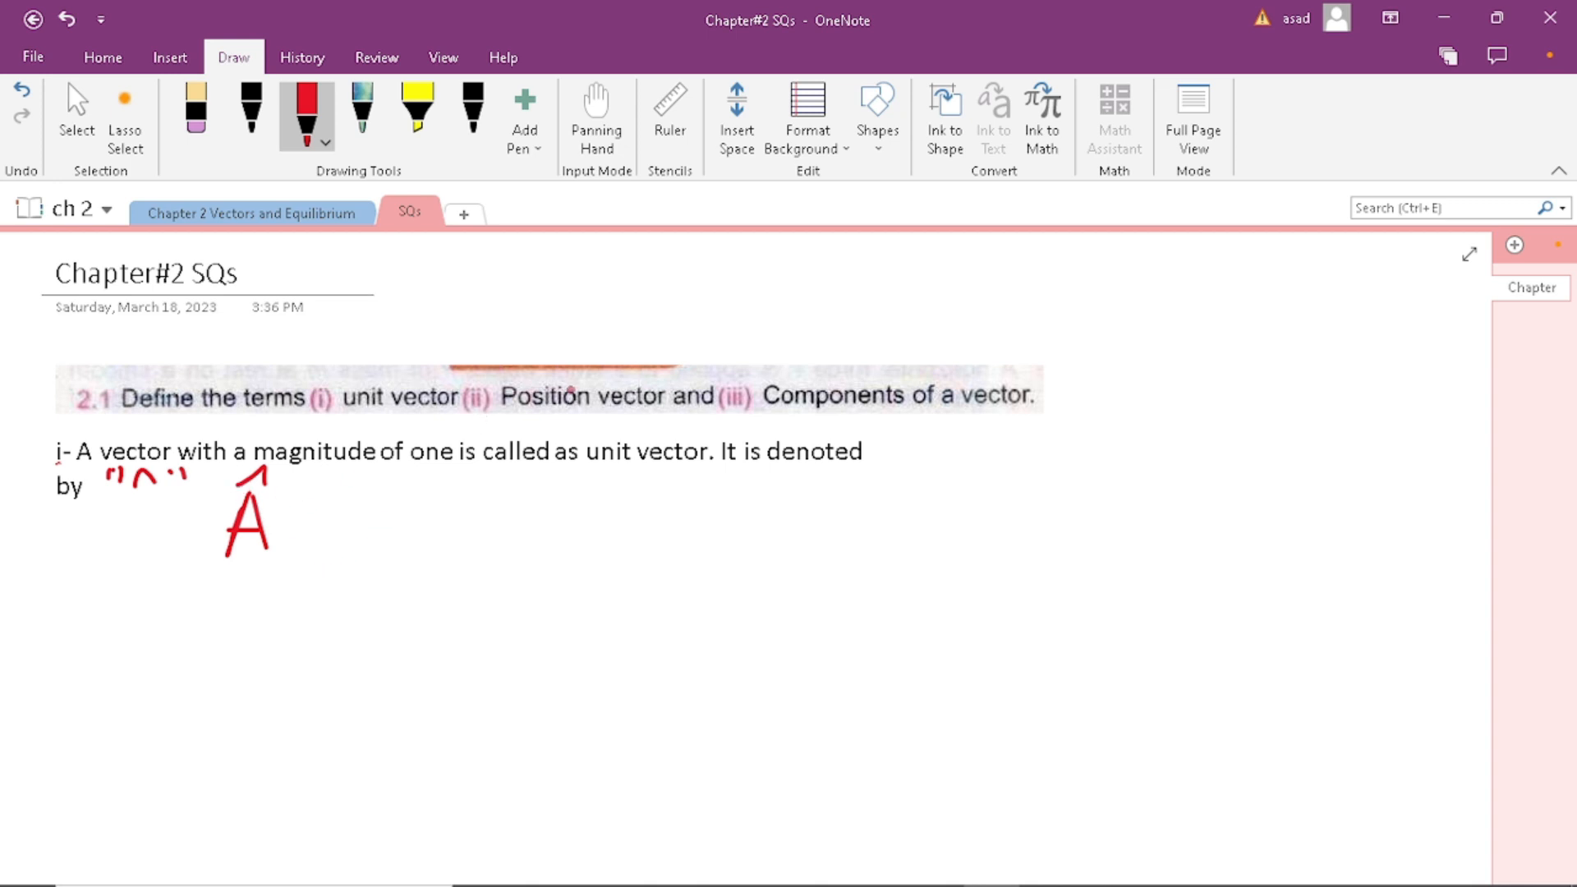
Ink red axes from a corner and an arrow from that corner up to a point
left_click_drag(1093, 375, 1100, 576)
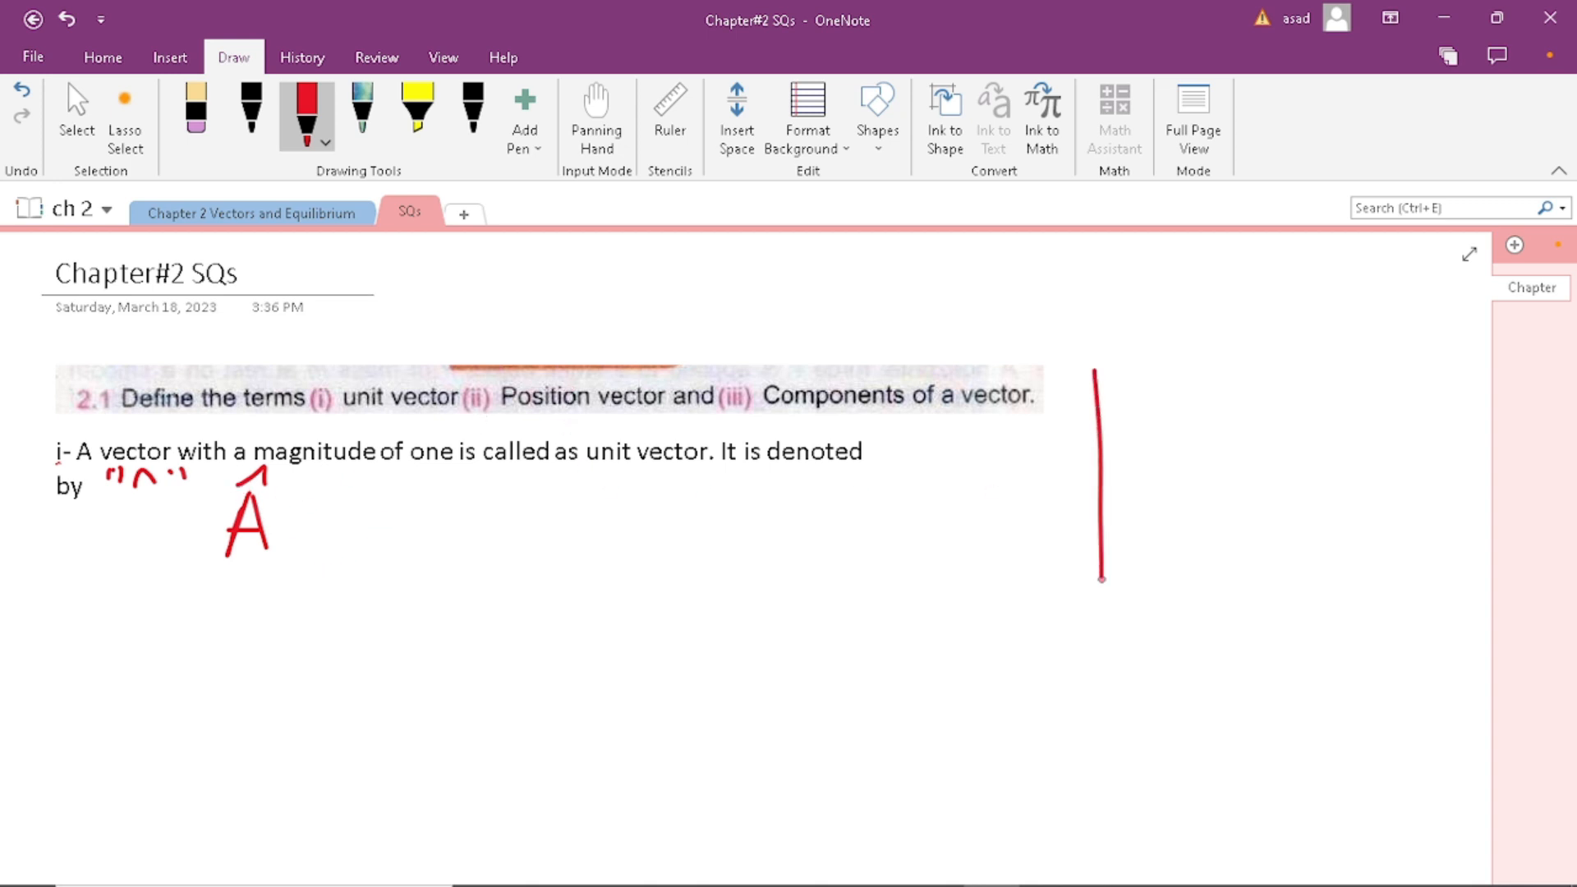
left_click_drag(1100, 576, 1454, 563)
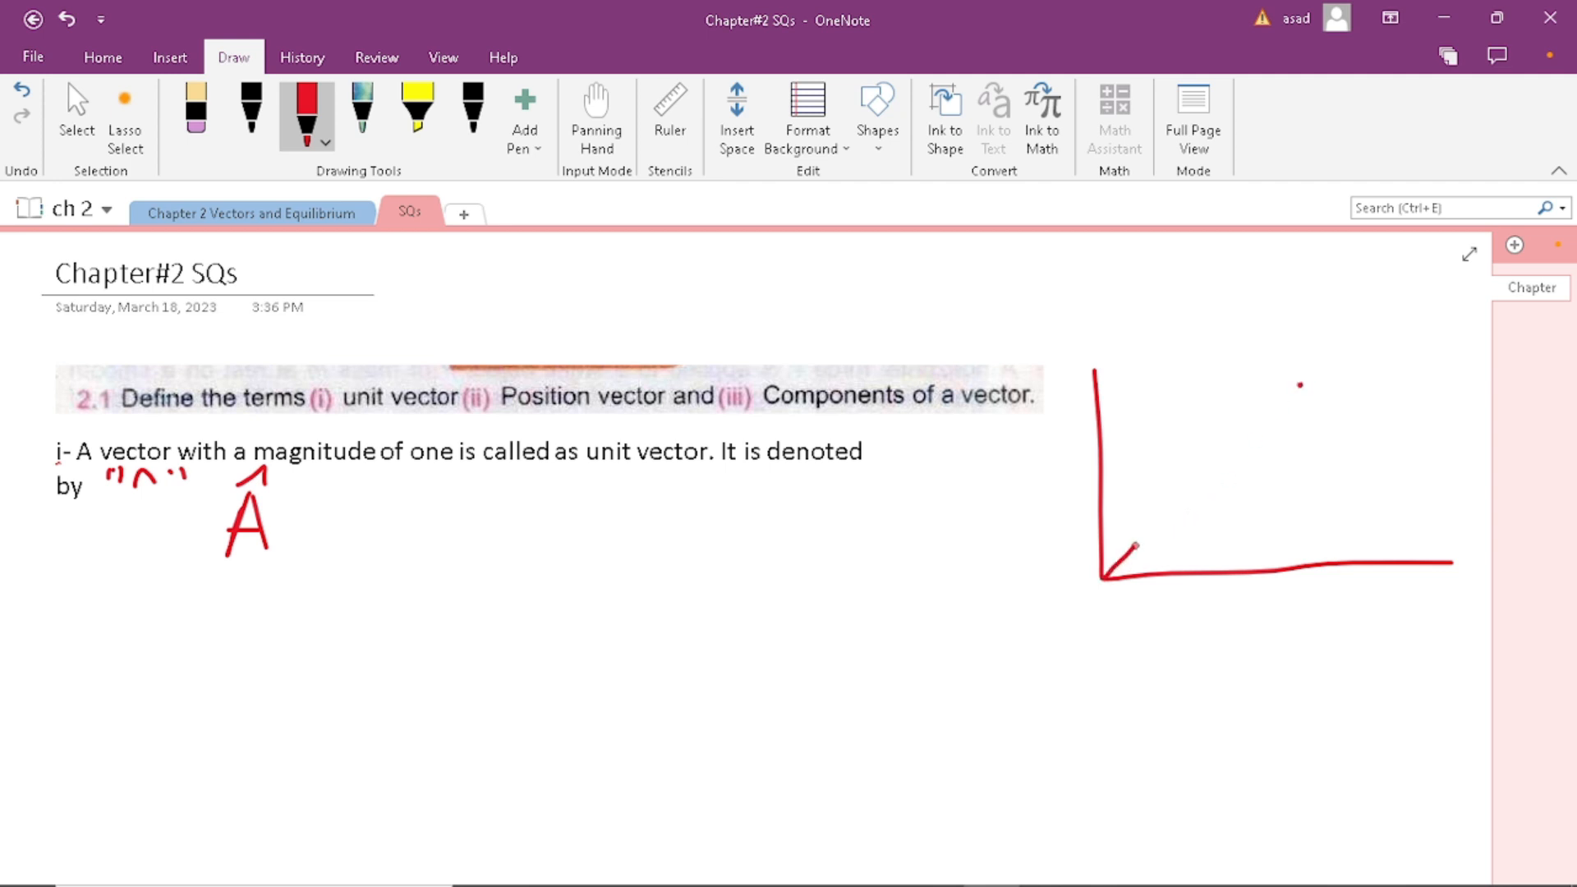
left_click_drag(1101, 573, 1296, 385)
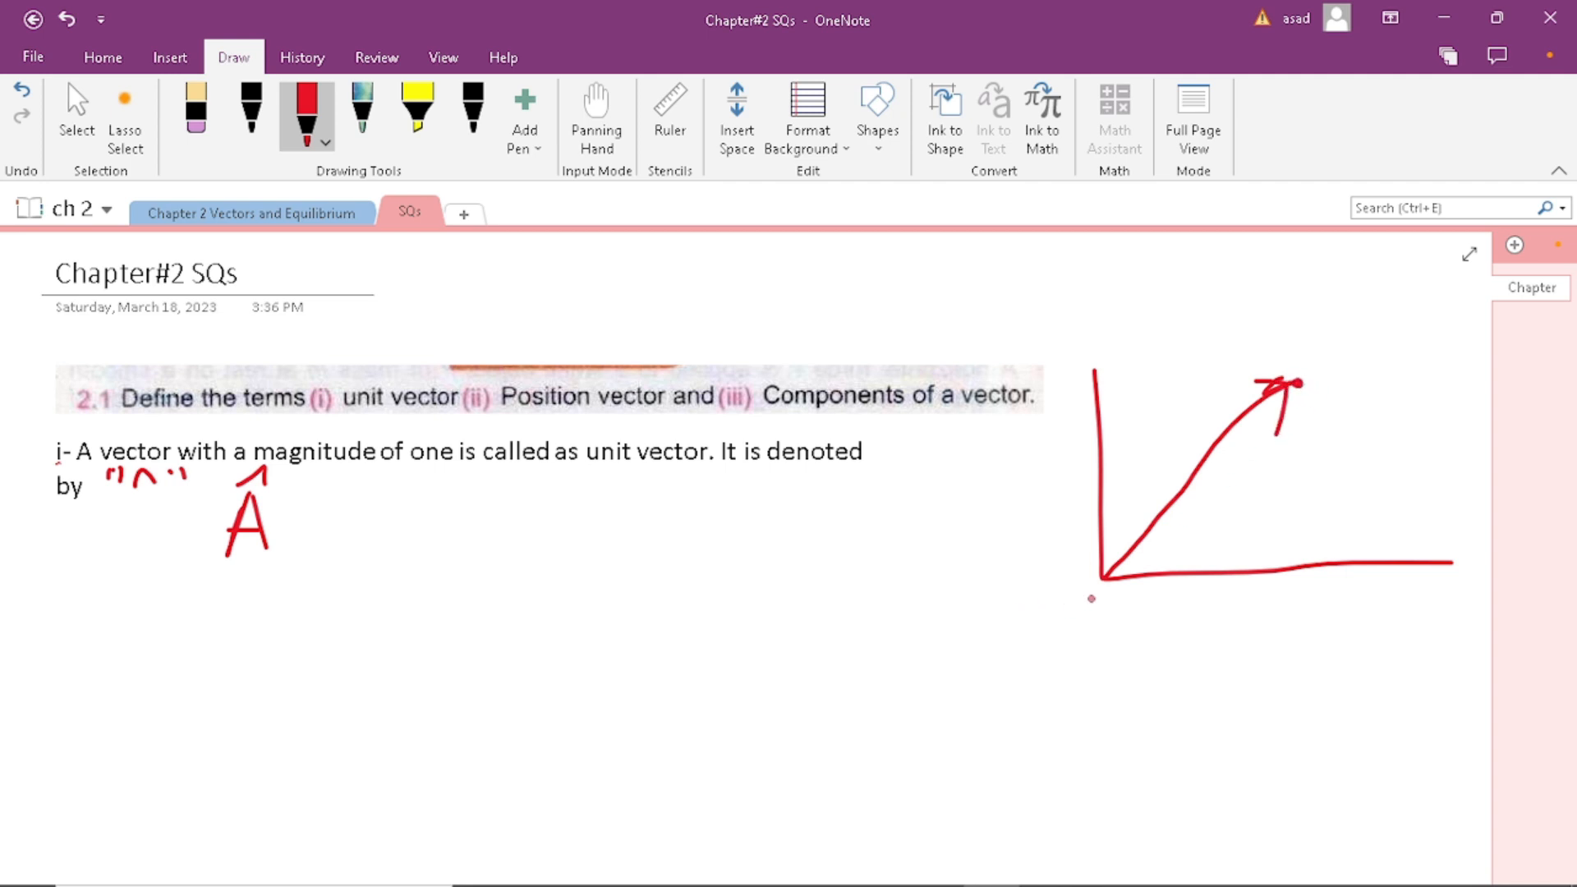
Label the corner O, the point P, and the arrow r with a vector mark over it
left_click_drag(1080, 603, 1101, 620)
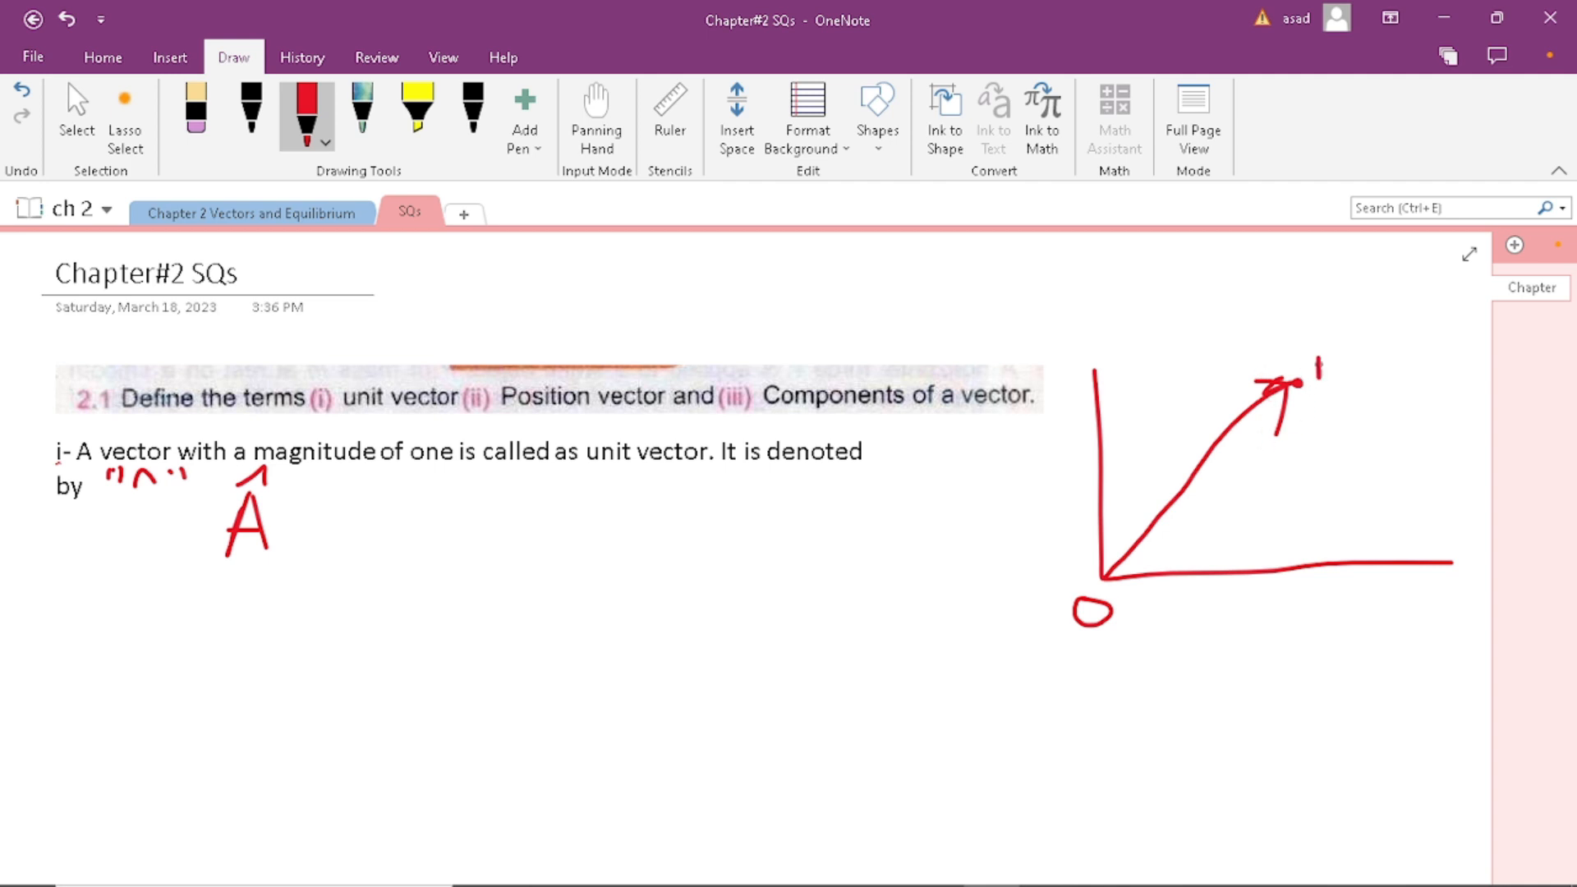
left_click_drag(1141, 446, 1154, 417)
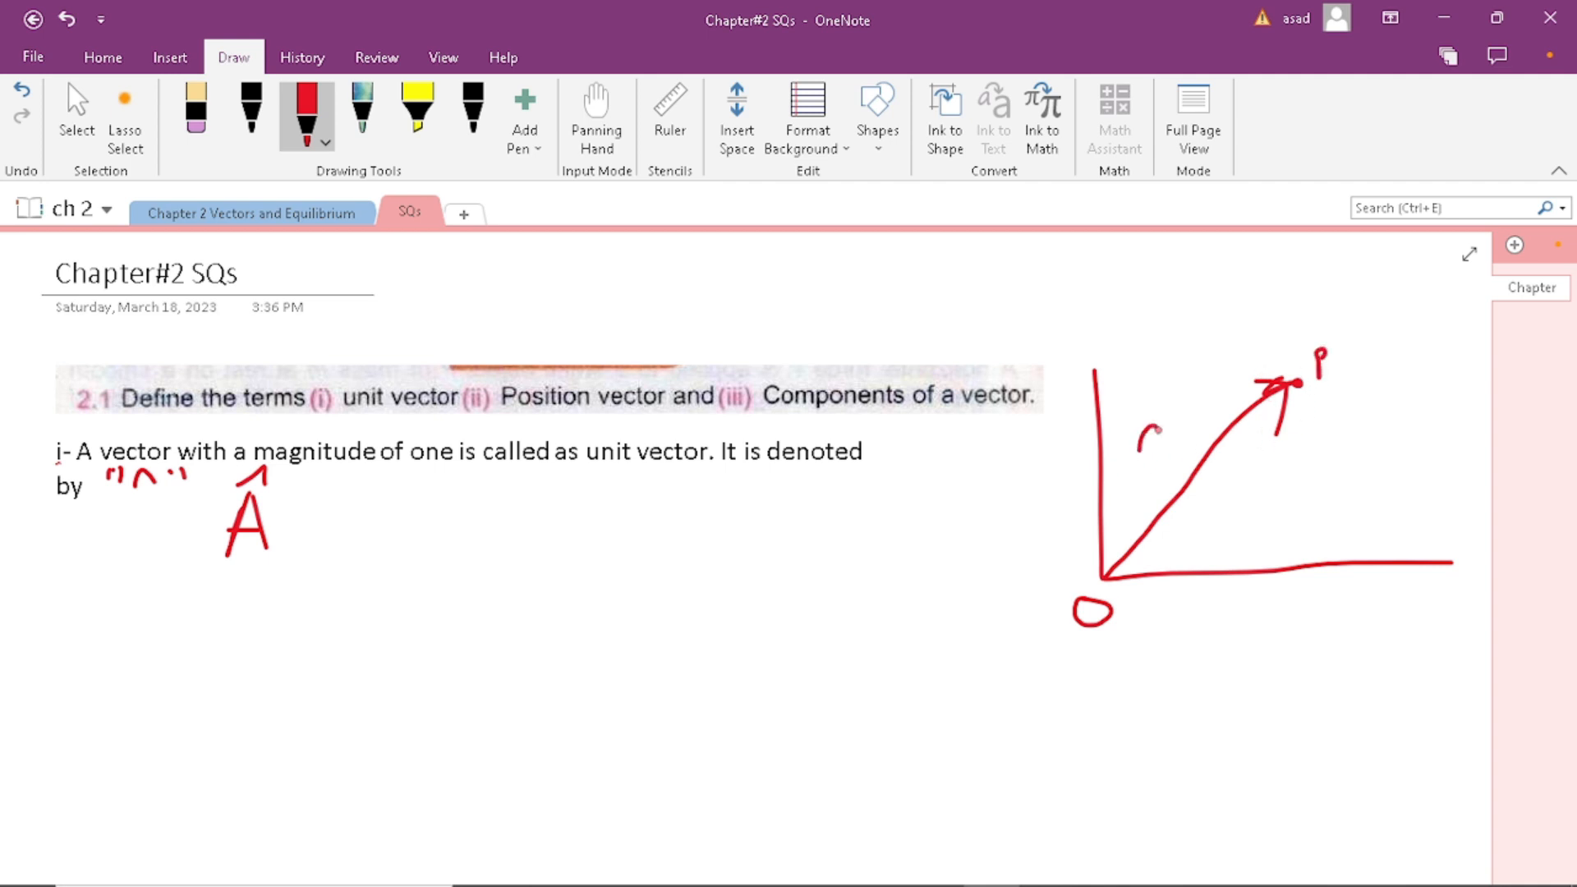
left_click_drag(1136, 442, 1166, 373)
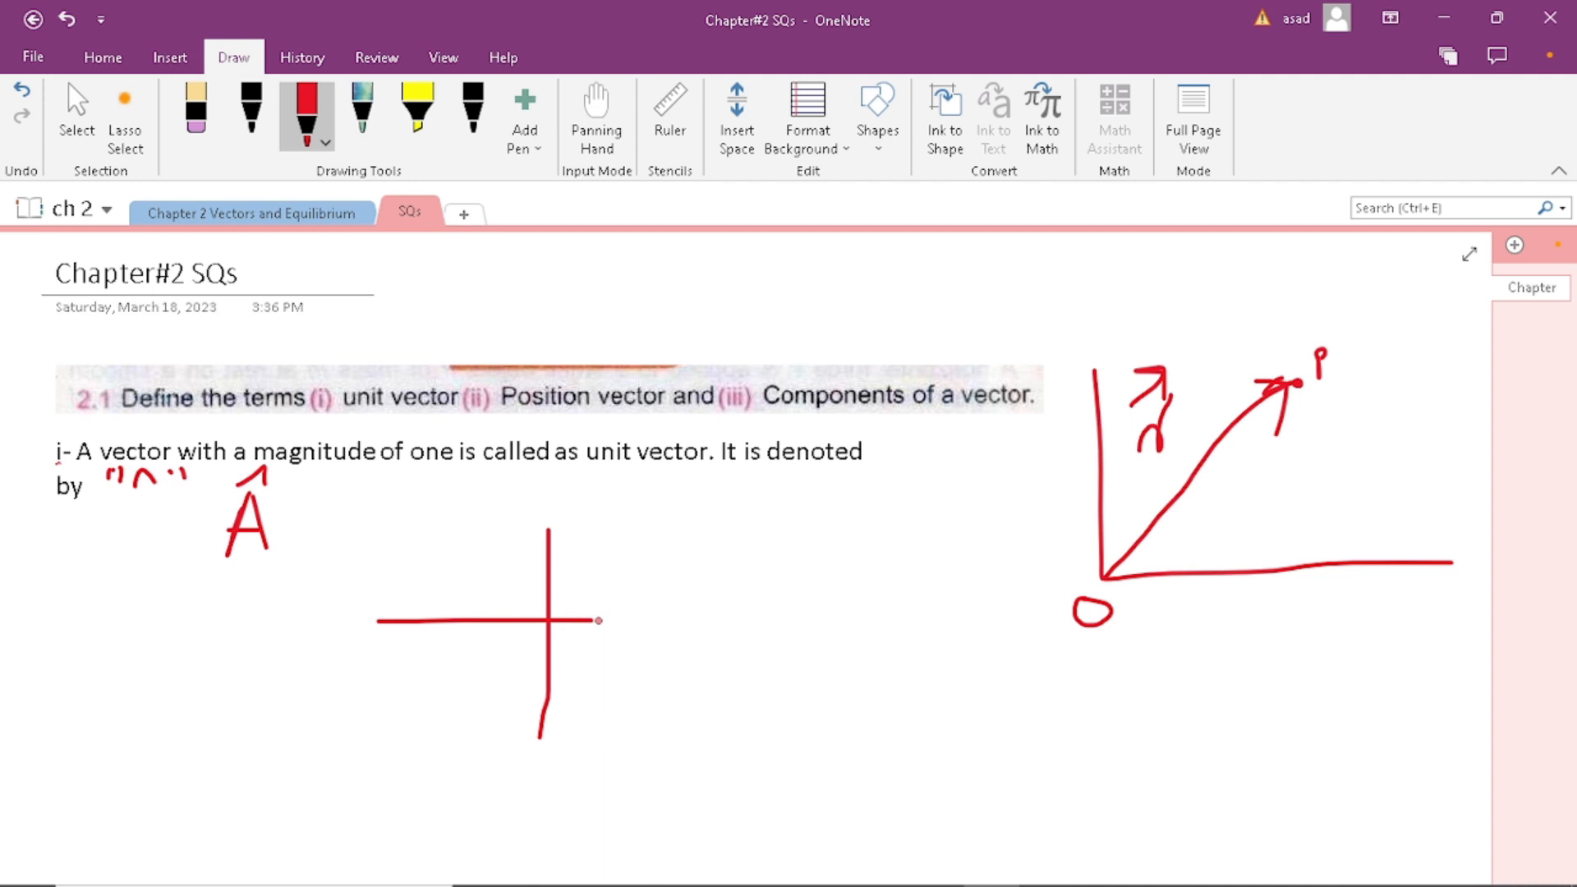
Extend the middle cross's horizontal line rightward and label it x
left_click_drag(600, 619, 812, 618)
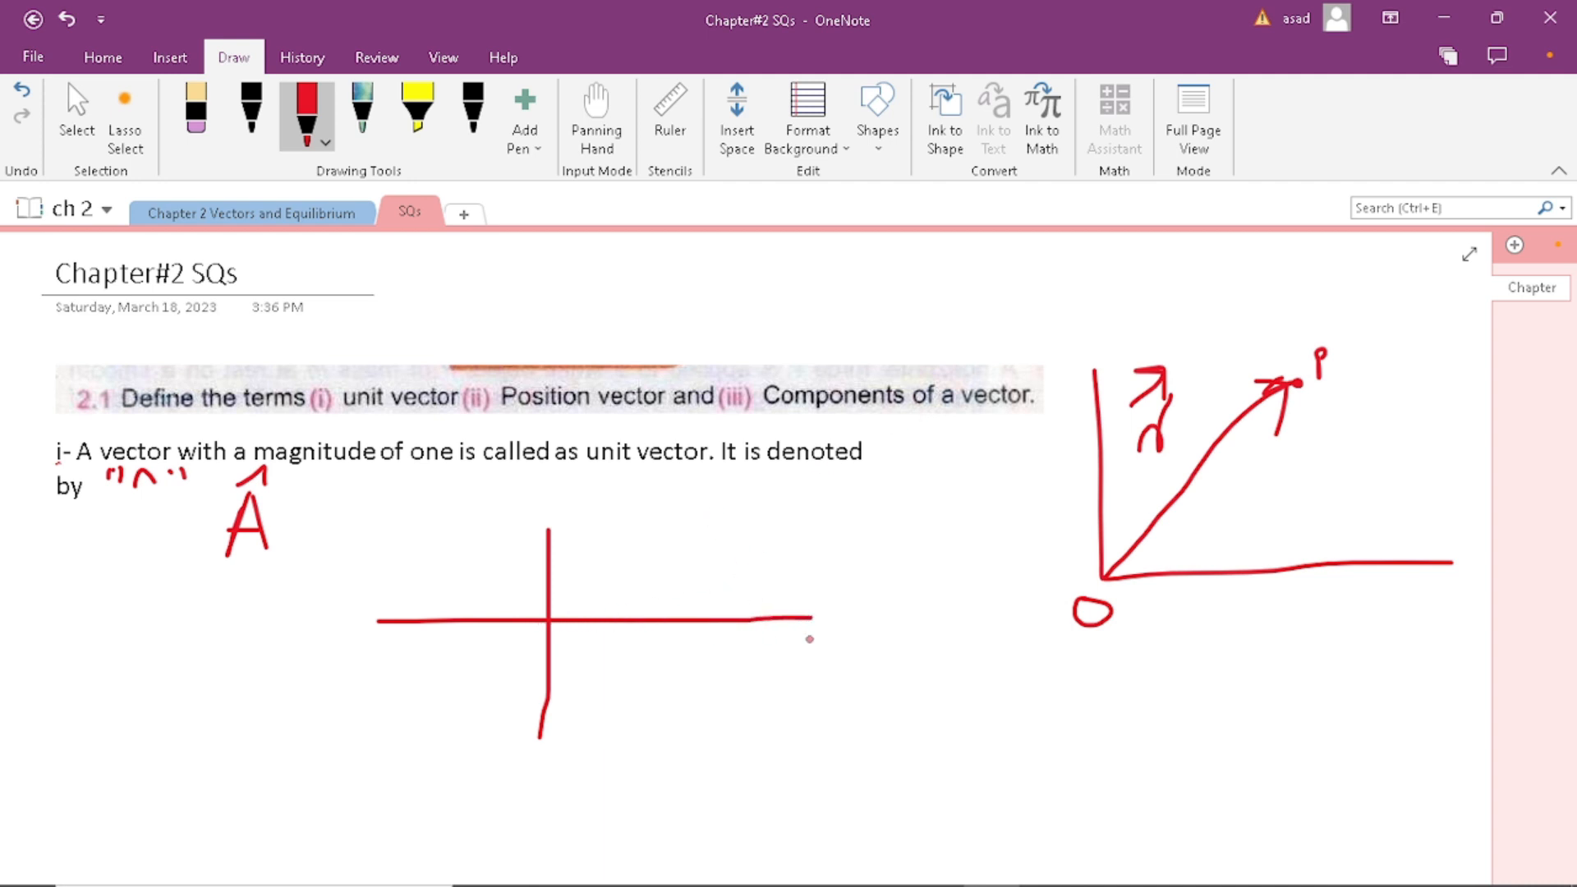
left_click_drag(779, 649, 824, 700)
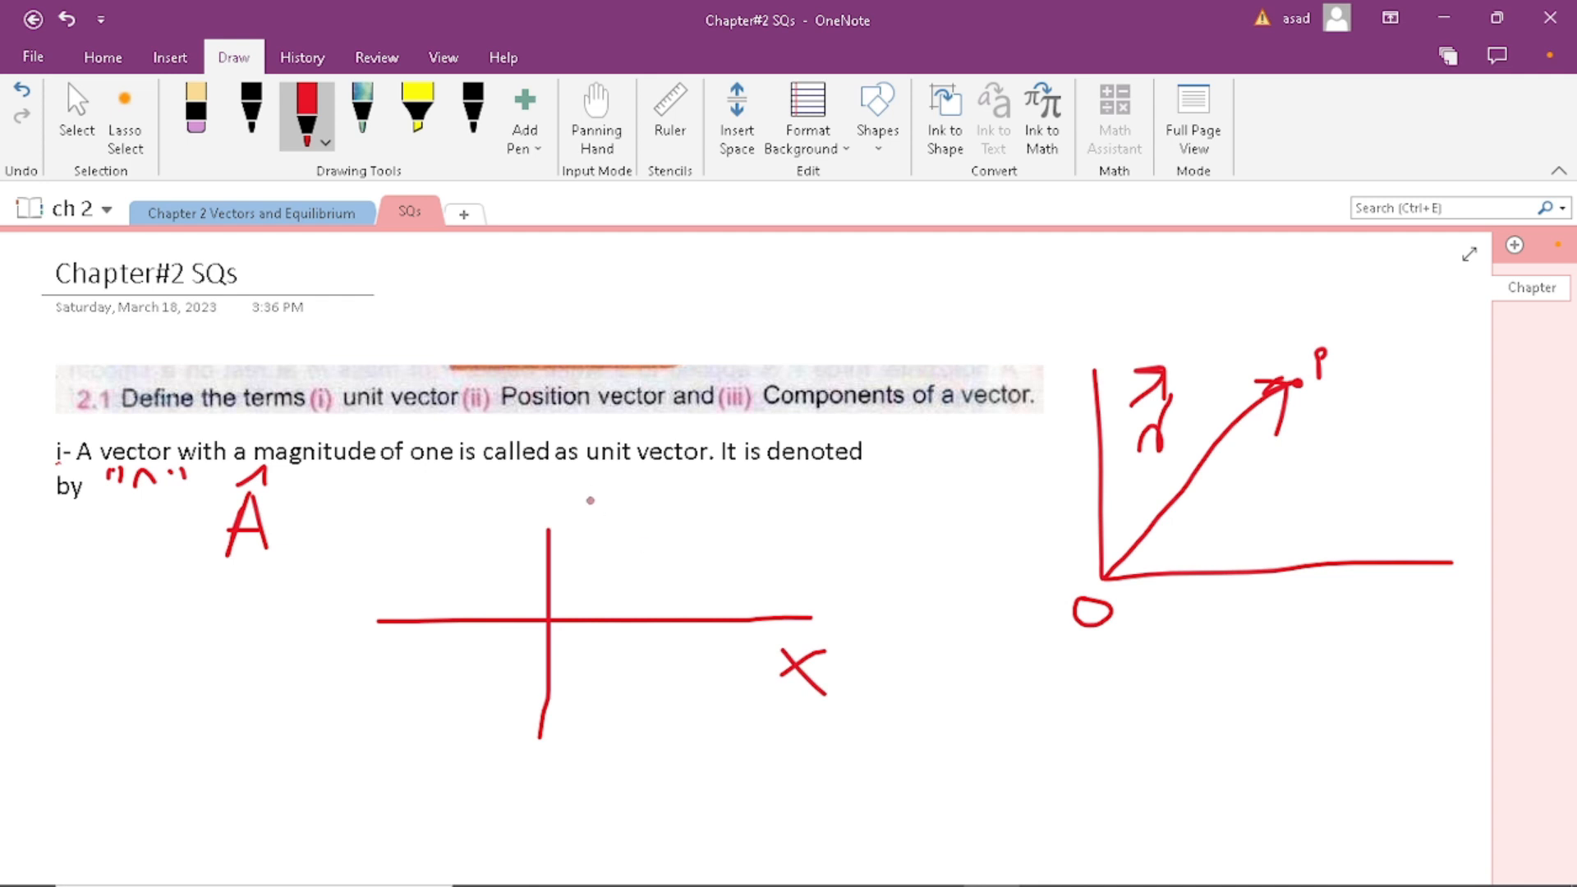